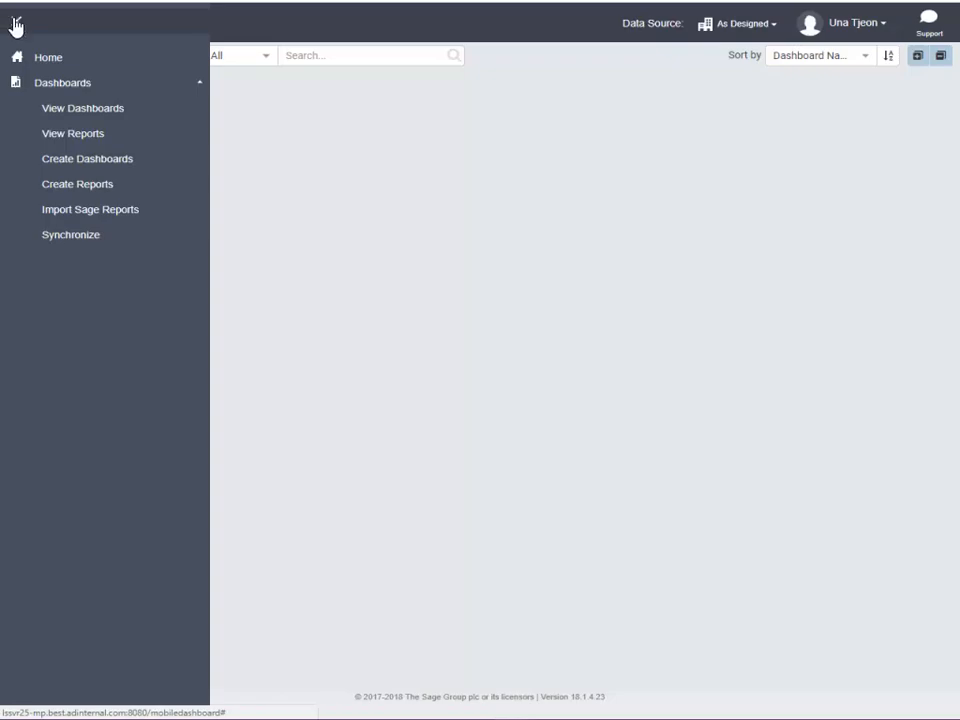
Create a new dashboard using the two-row stacked tile preset layout.
click(86, 158)
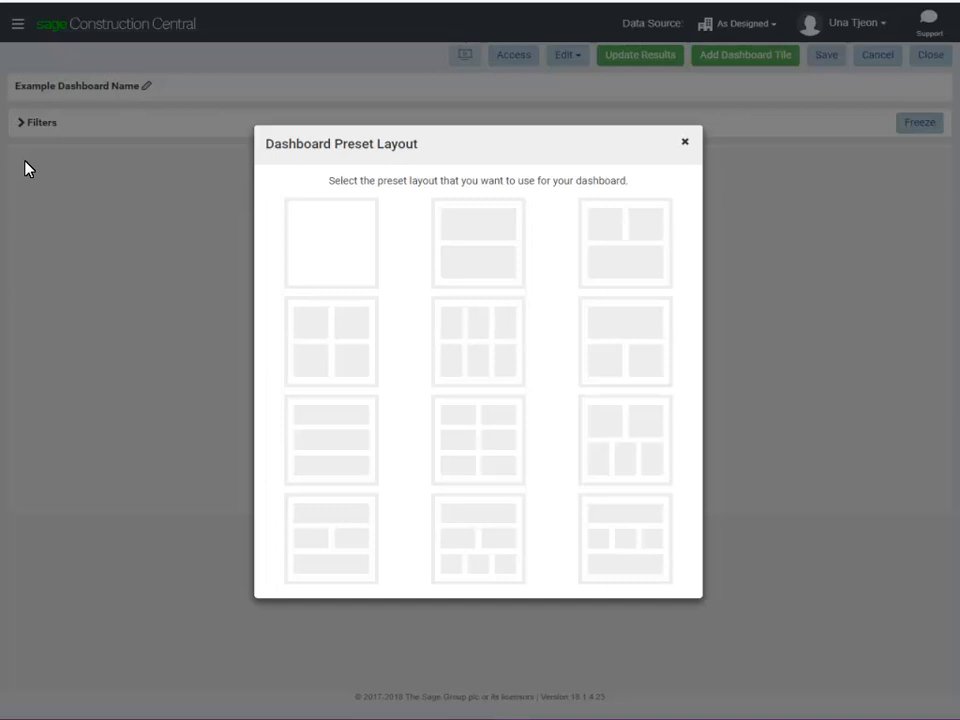
mouse_move(488, 234)
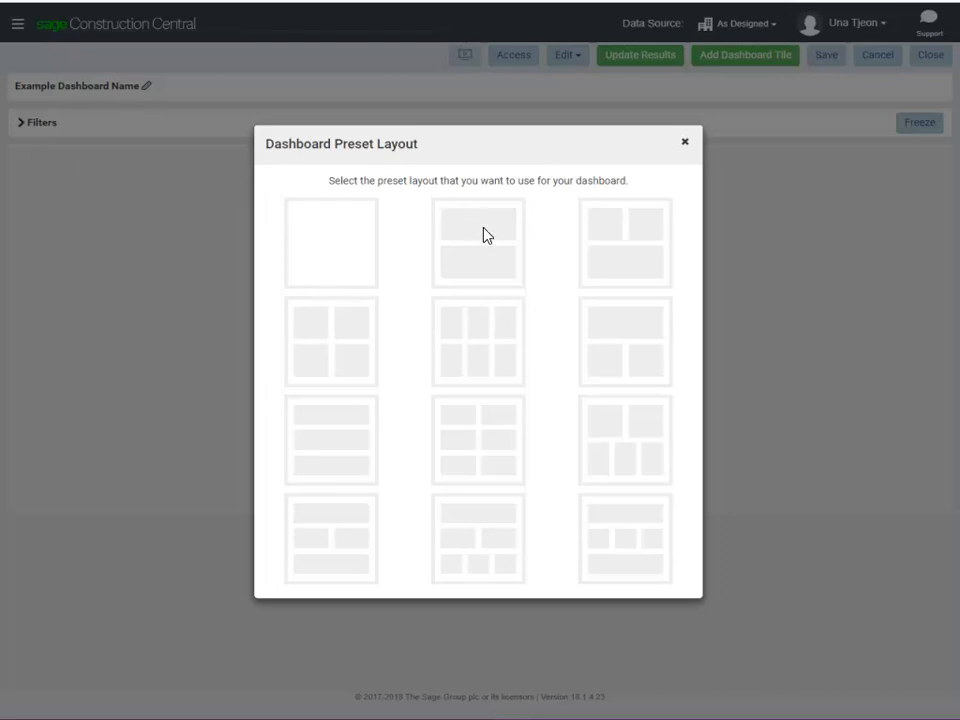
click(478, 244)
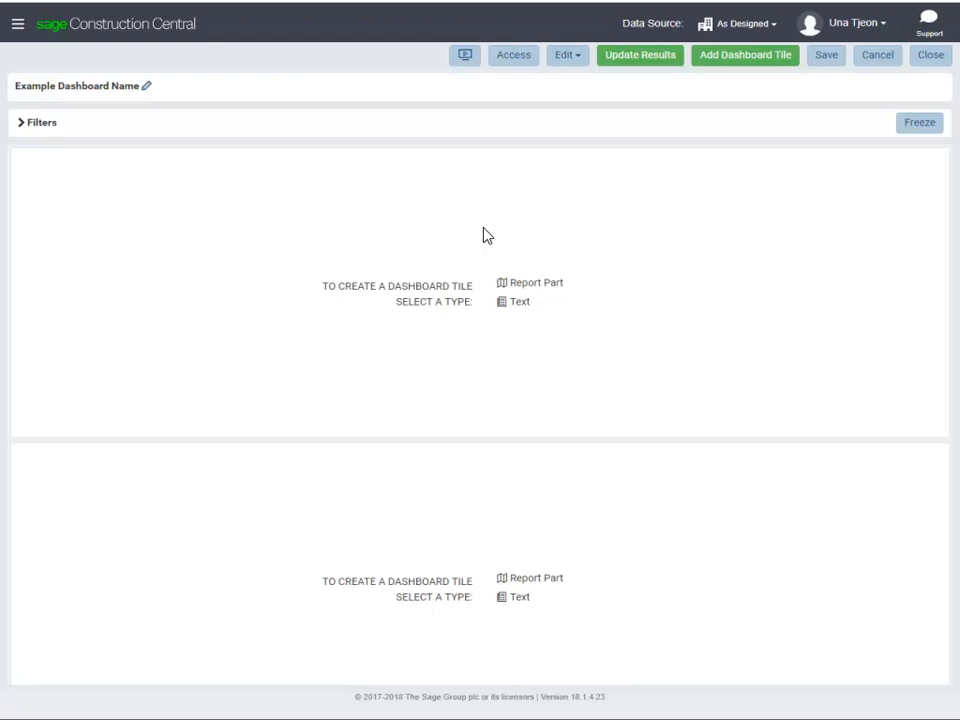
mouse_move(152, 92)
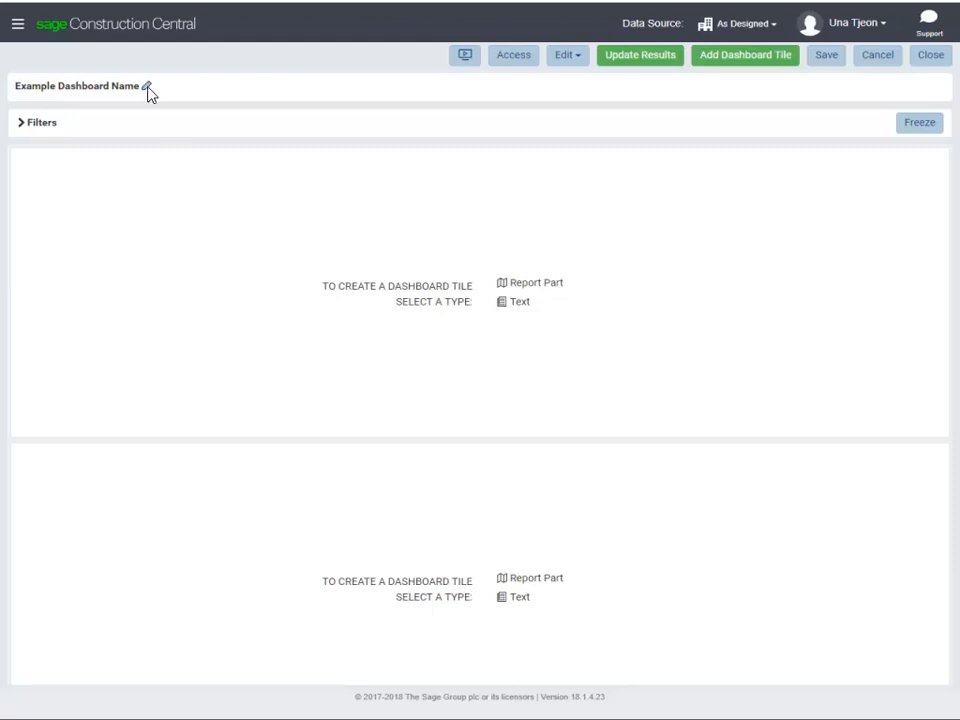
Name the dashboard 'Financial Overview' and confirm the name.
text(Fin)
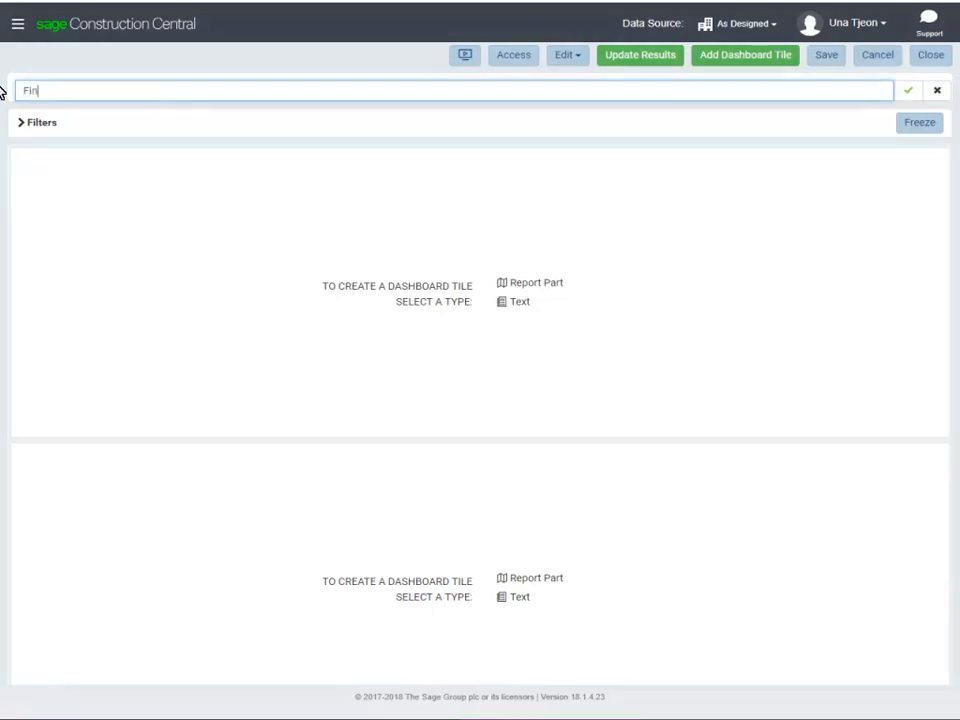
text(Financial Overview)
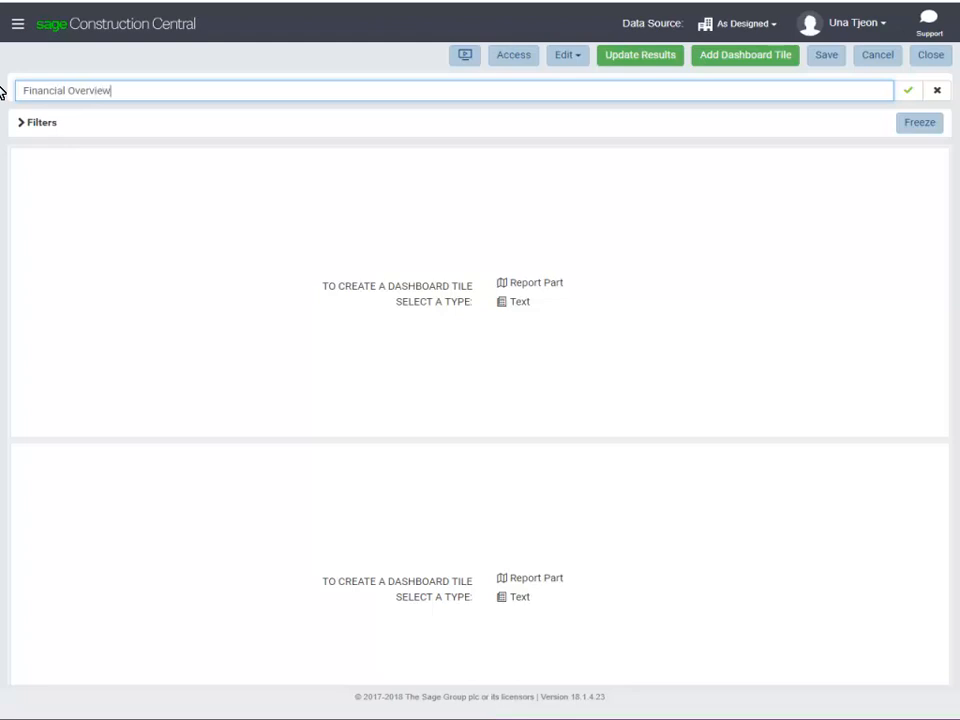
click(936, 96)
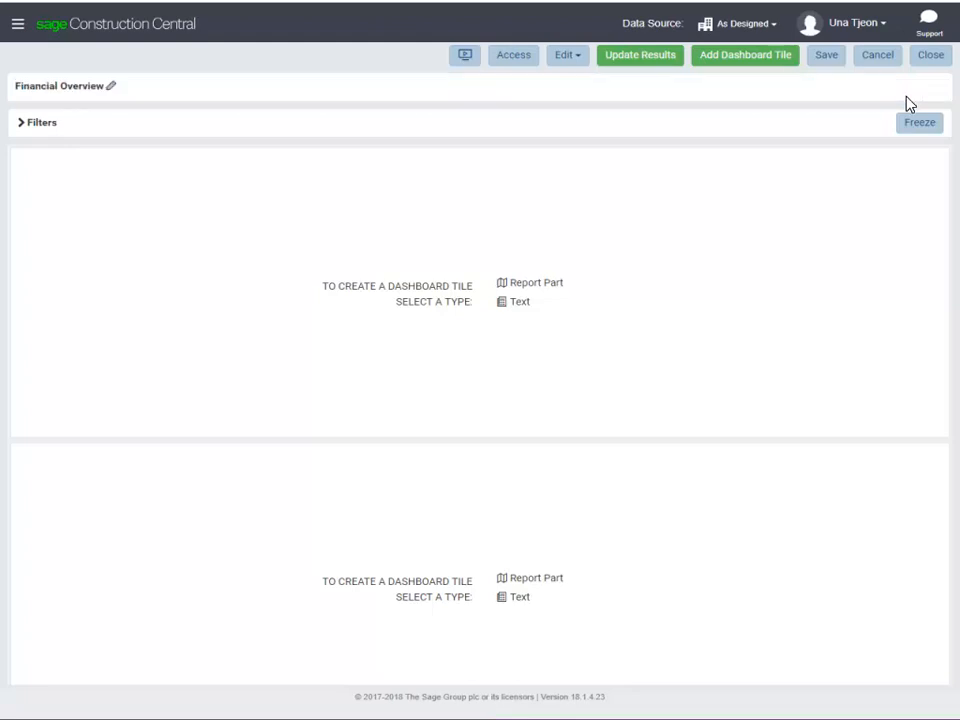
mouse_move(832, 56)
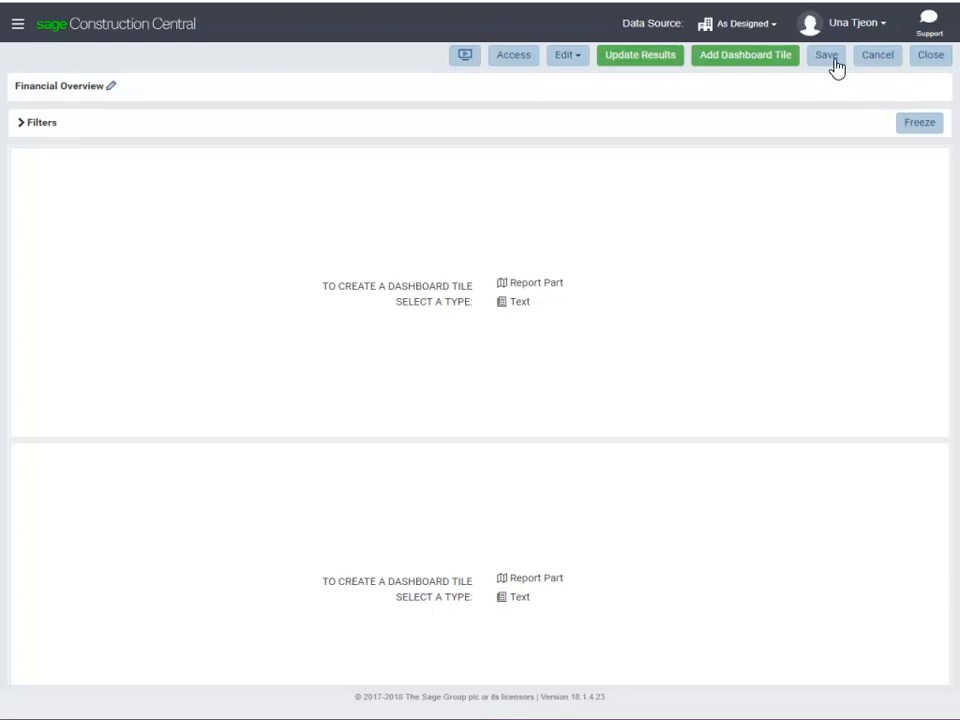
Save the Financial Overview dashboard into the My Dashboards category.
click(832, 56)
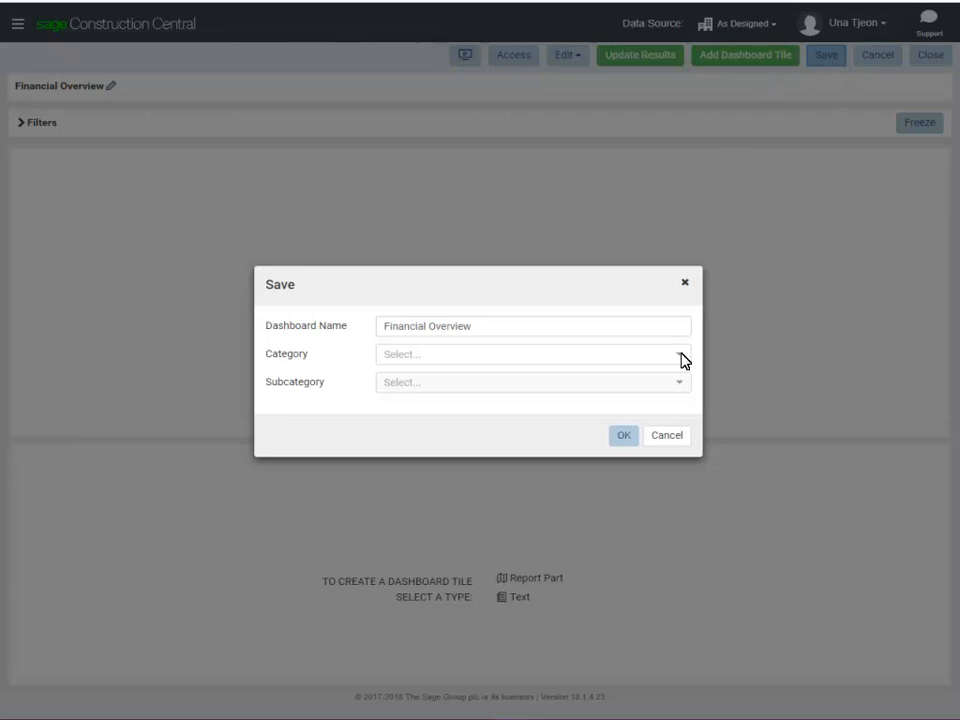
text(My Dashboar)
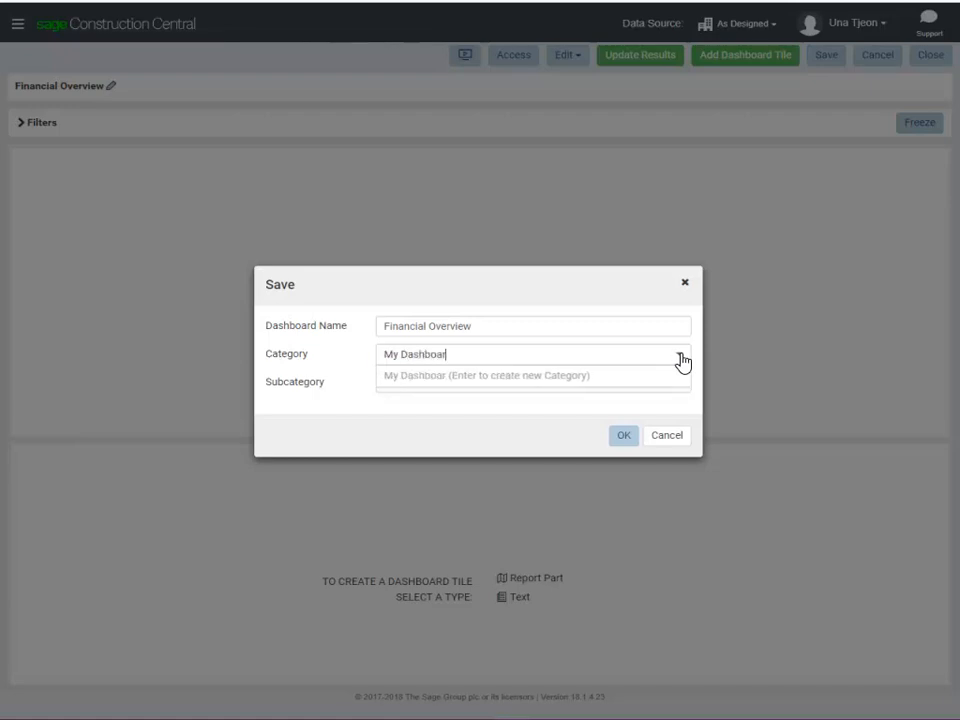
text(s)
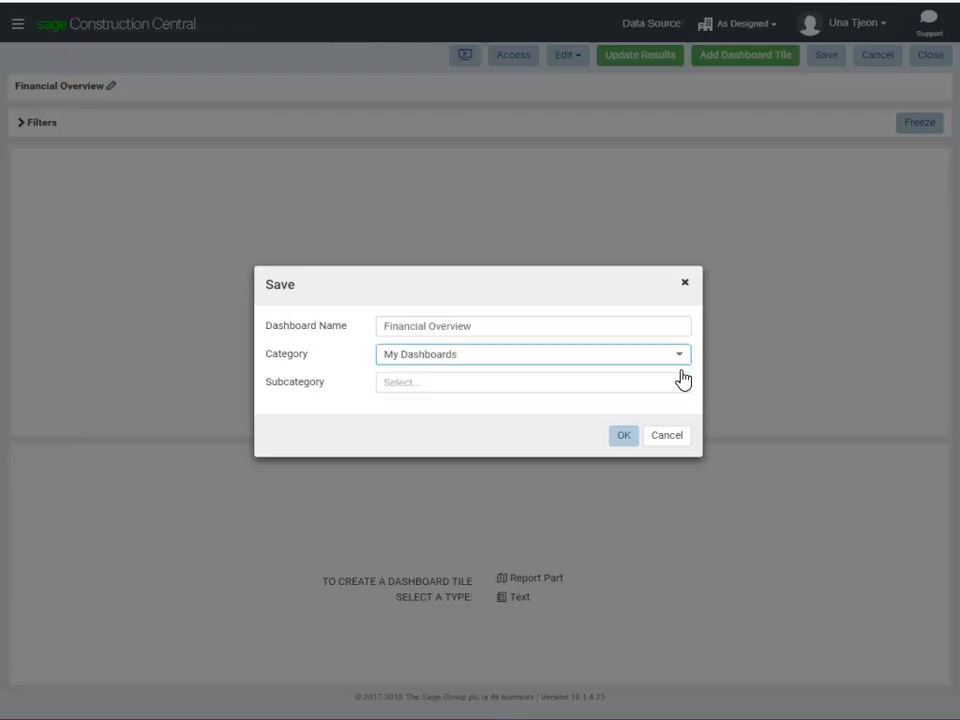
click(532, 382)
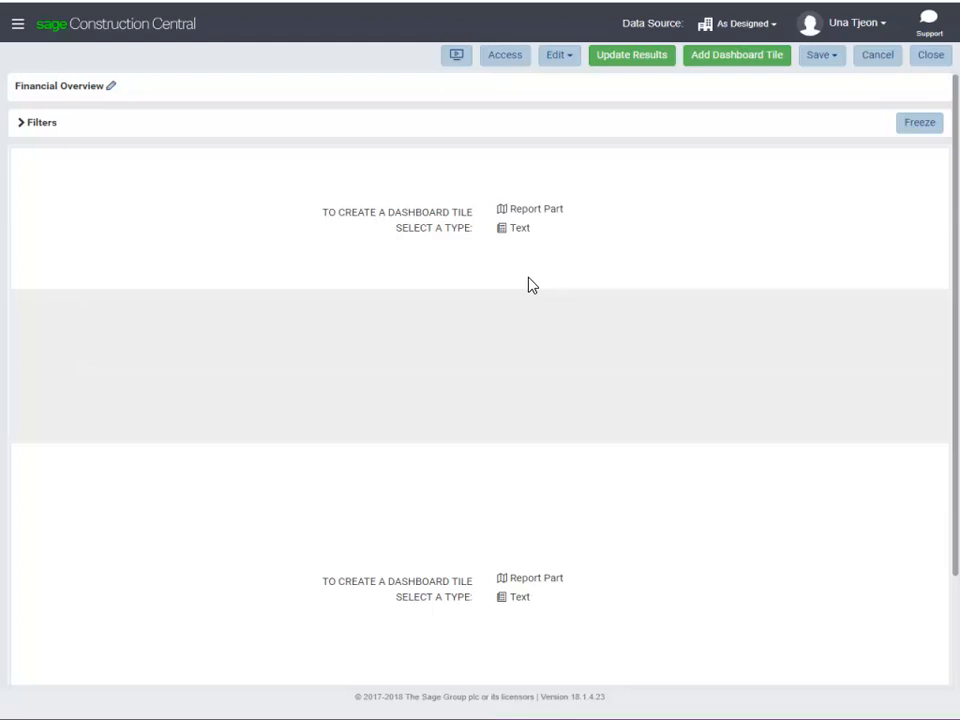
mouse_move(518, 232)
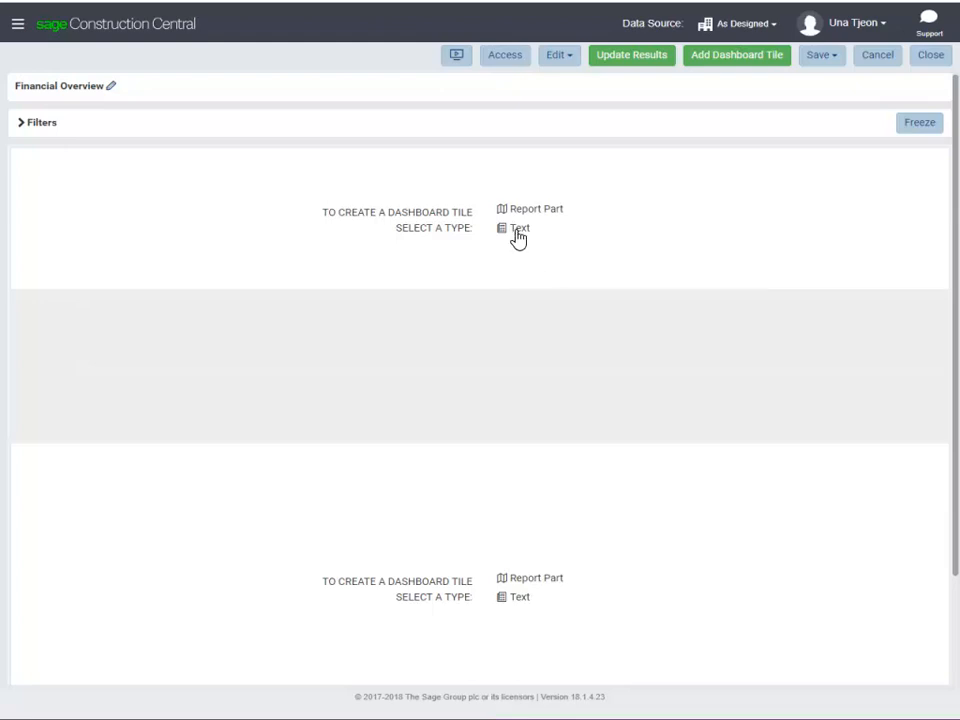
Make the top tile a Report Instructions text note about setting the data source to As Designed, and save.
click(518, 228)
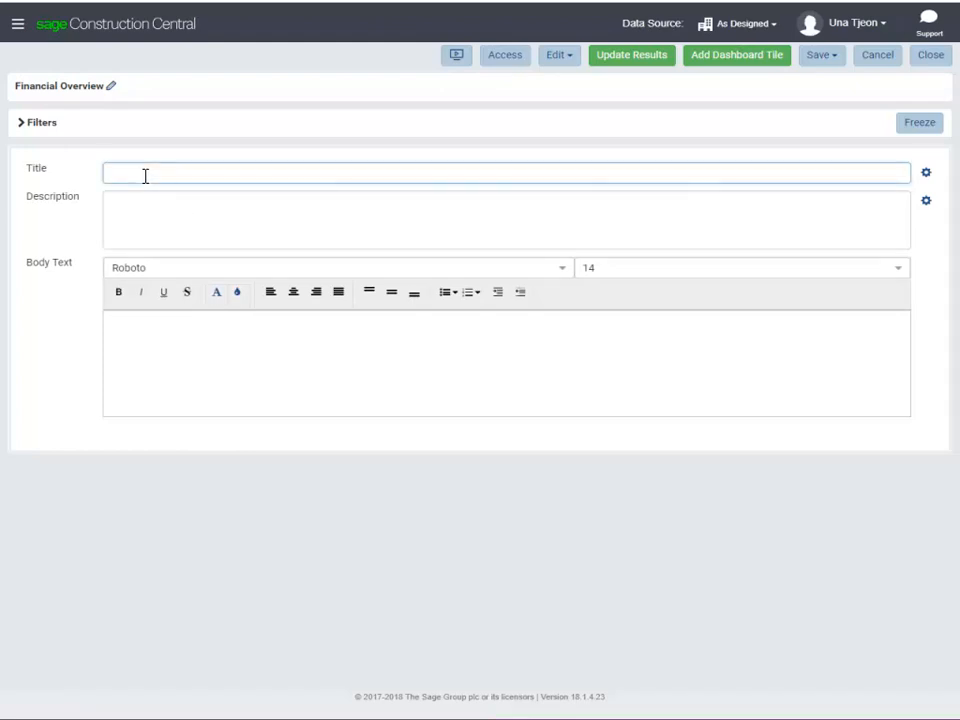
text(Report Instructions)
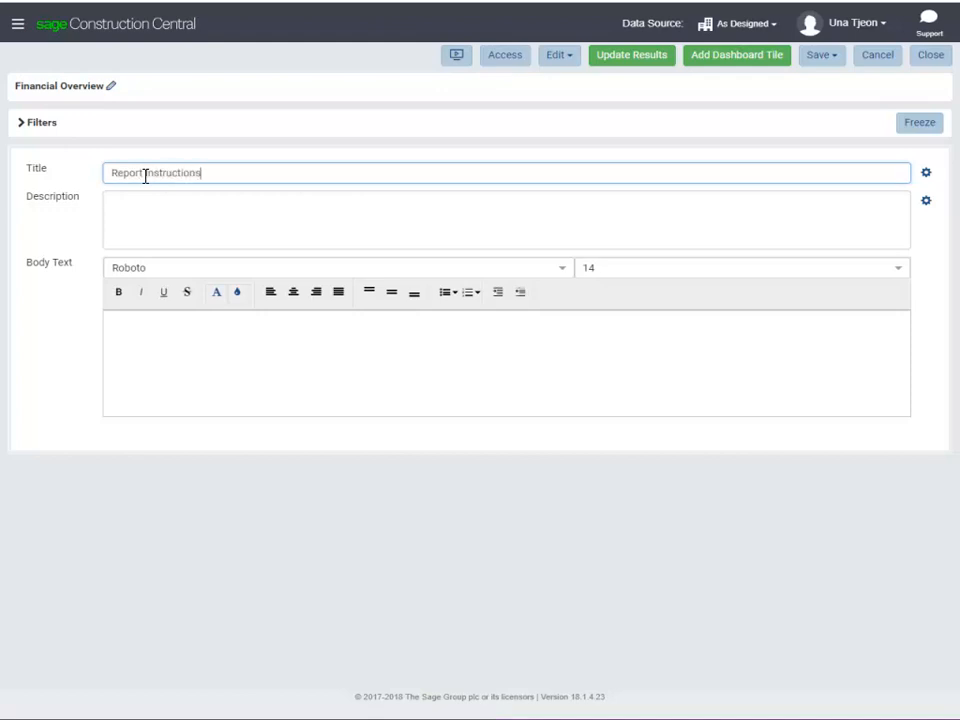
text(Set the data source to As Designed to see information from both Gold Coast and Timber)
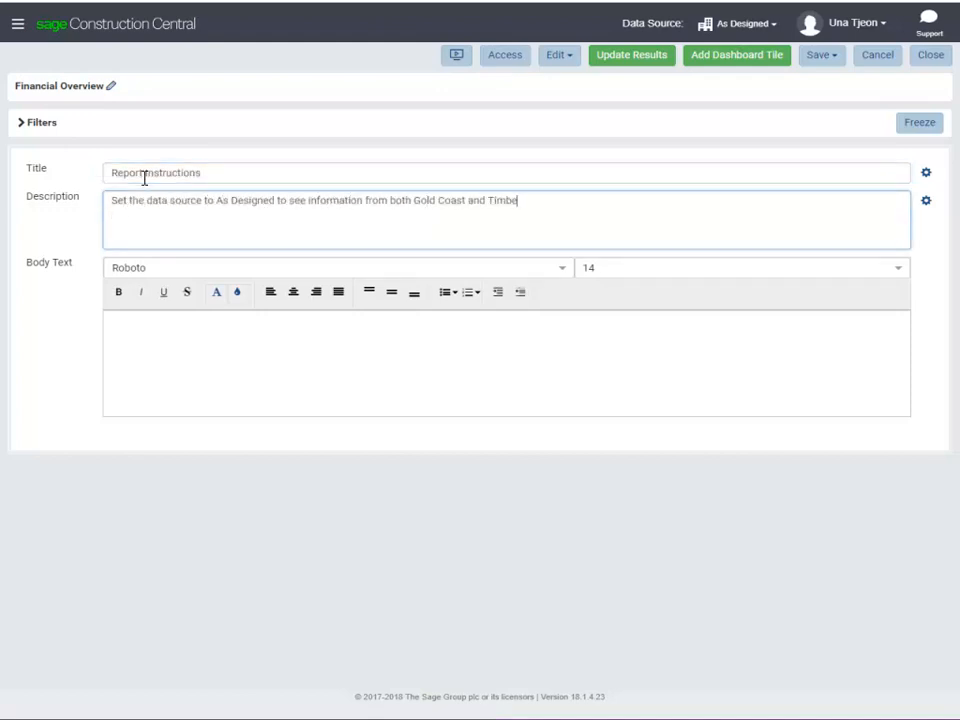
text(rline.)
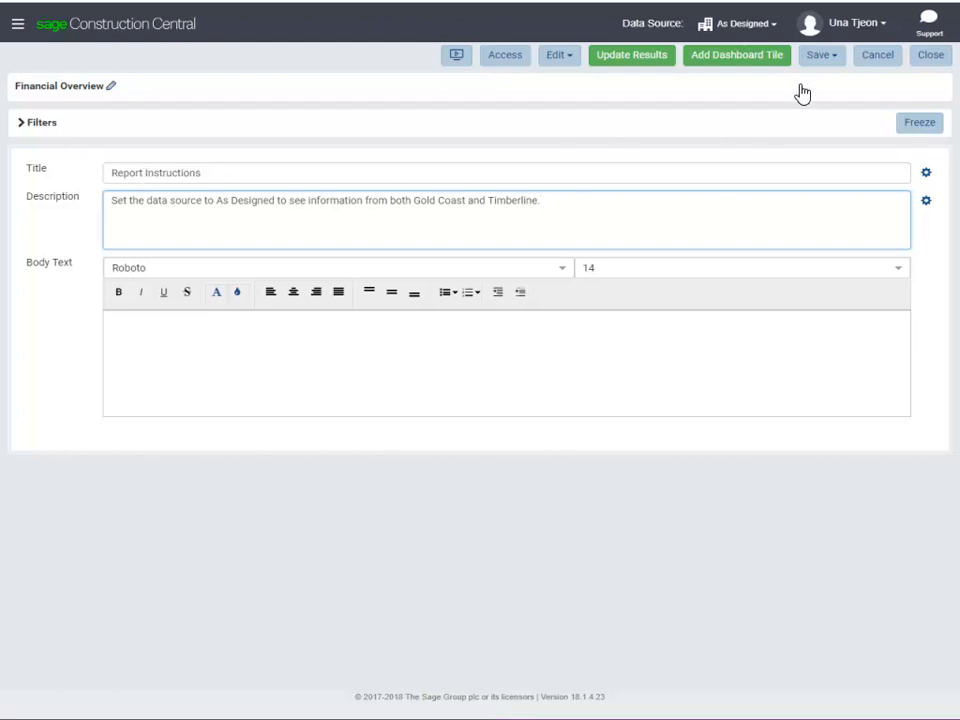
click(822, 56)
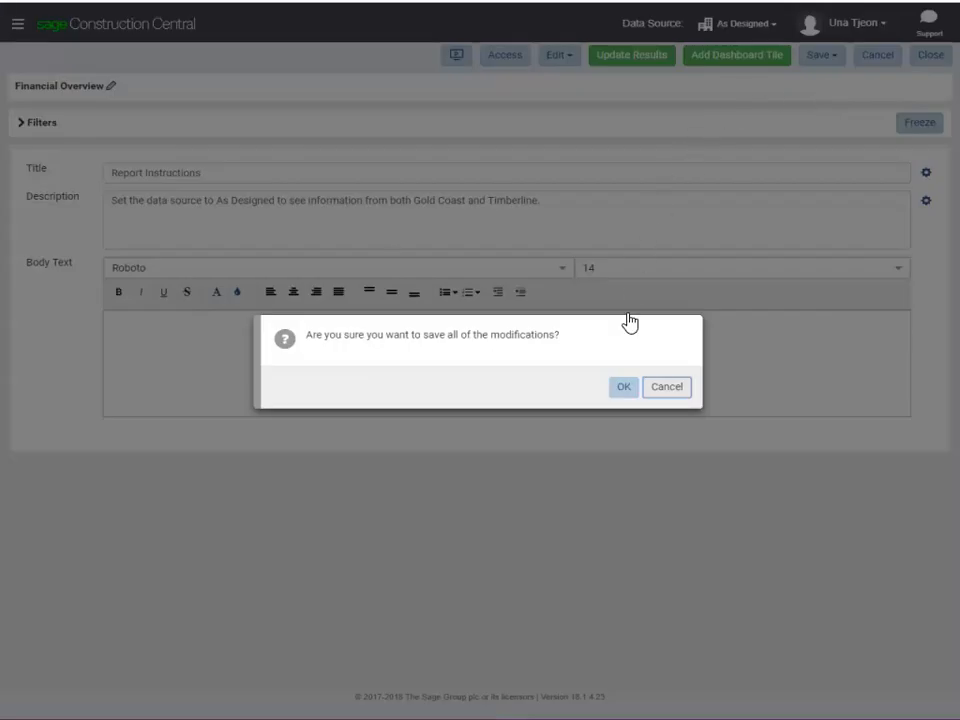
click(624, 388)
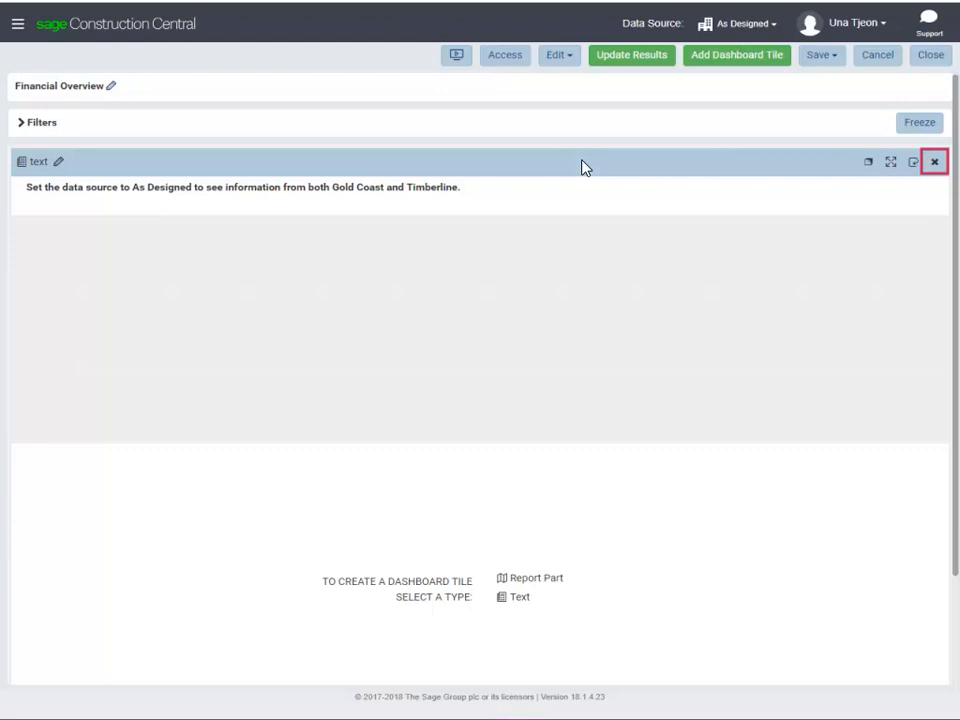
mouse_move(938, 158)
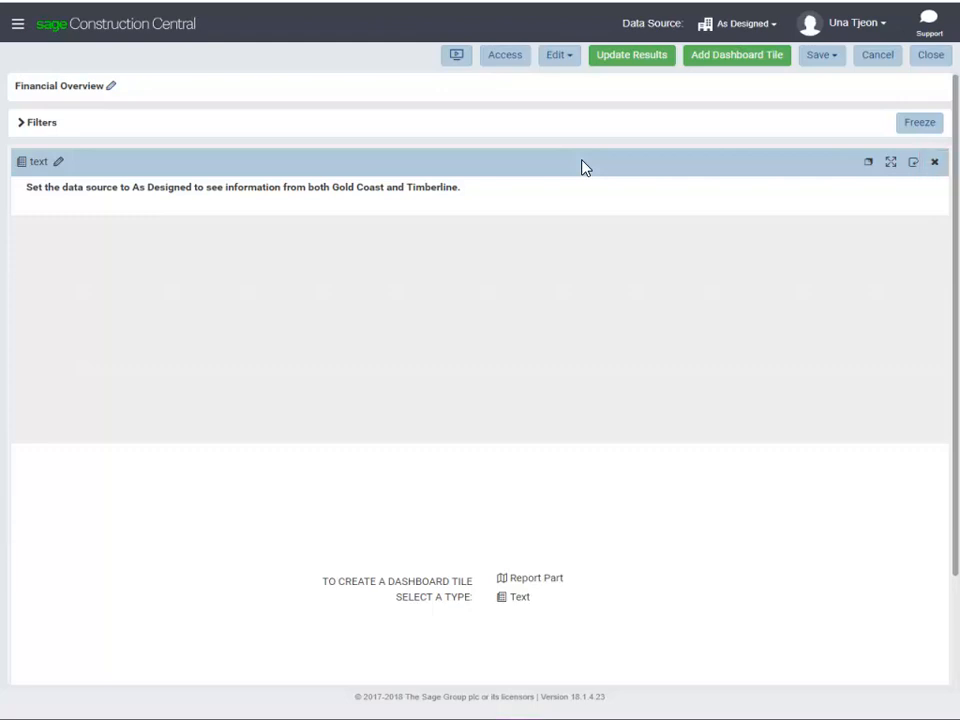
Rename the top tile 'instructions' so it shows the Report Instructions heading.
click(64, 160)
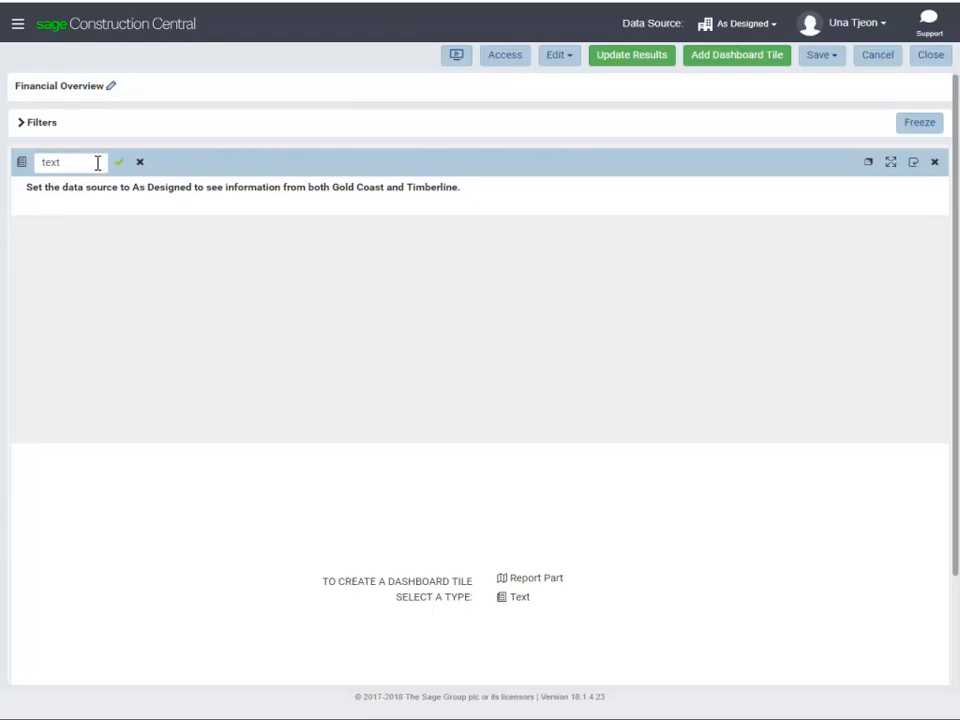
text(instructions)
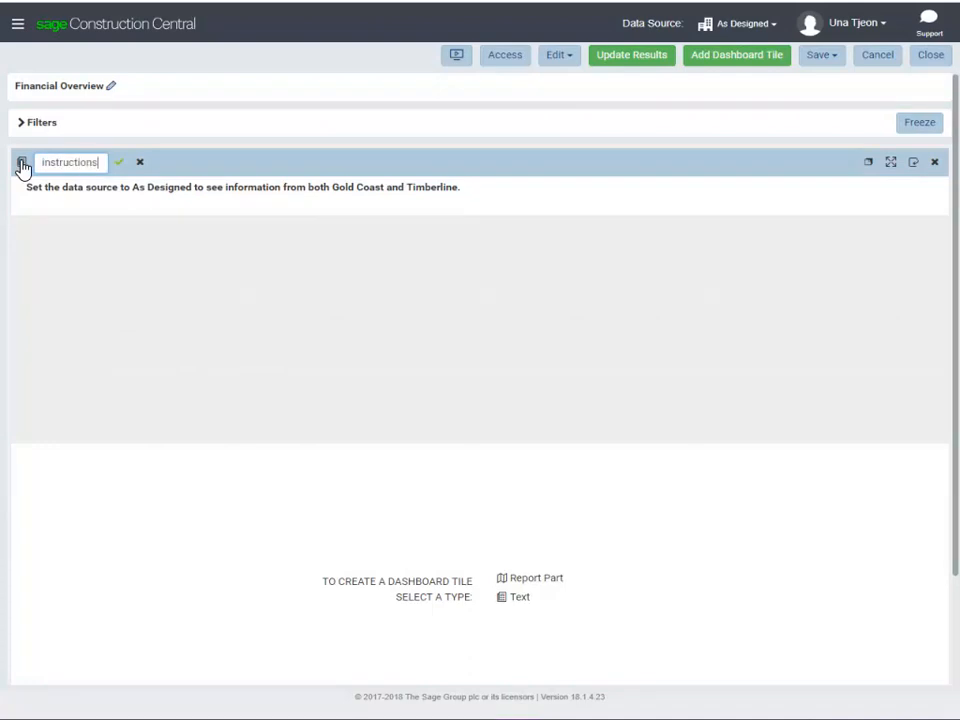
click(120, 162)
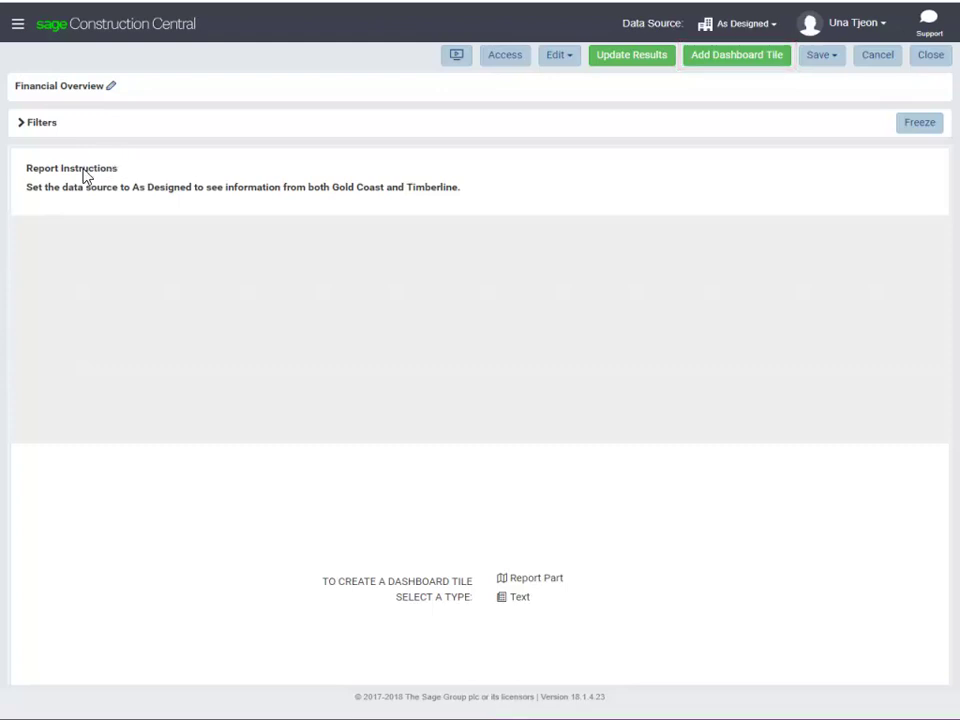
mouse_move(56, 260)
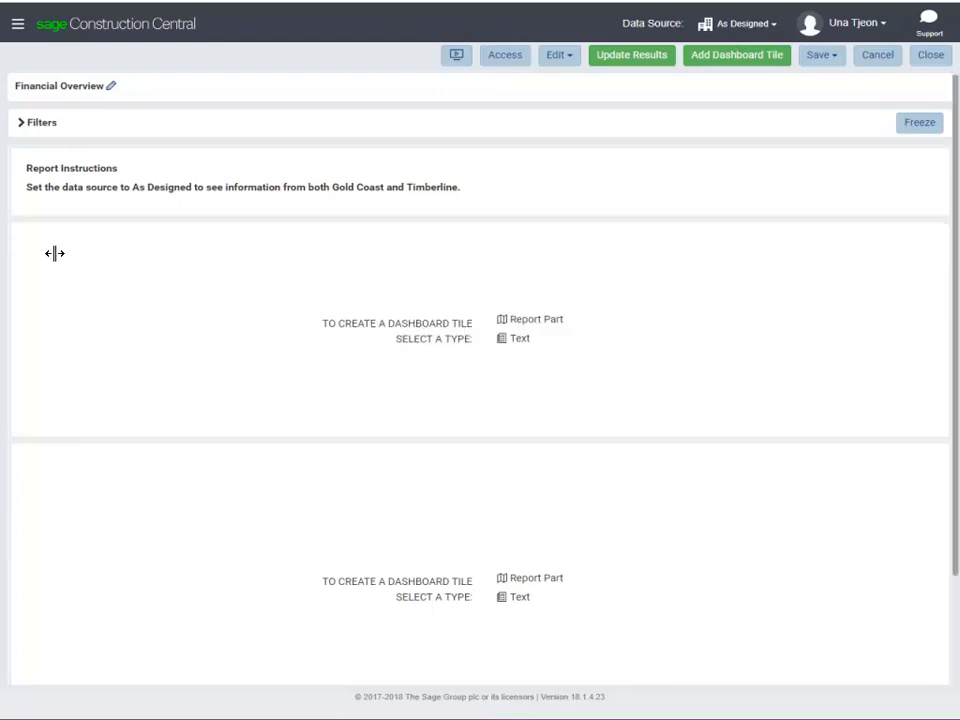
mouse_move(832, 286)
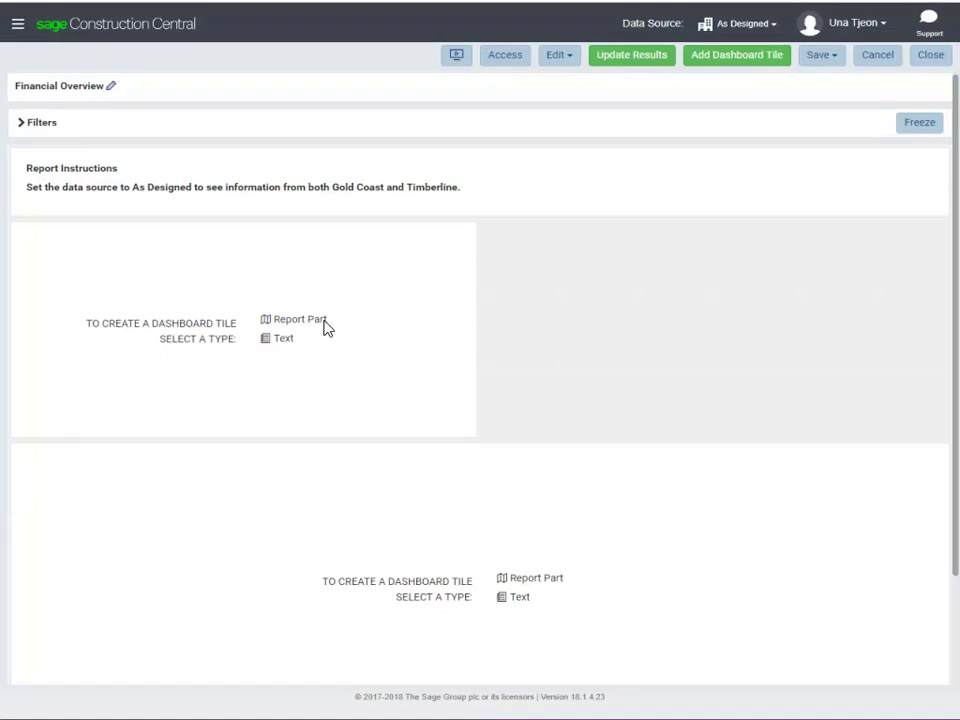
Begin adding a report part to the left empty tile, showing the Report Part Selection dialog.
click(296, 320)
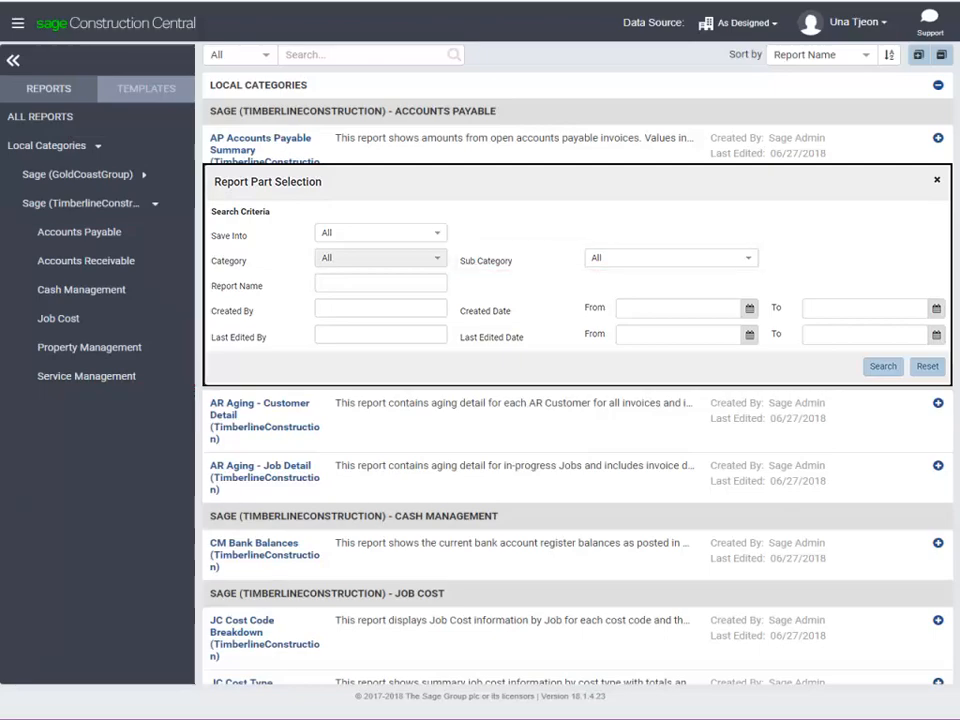
Search Local Categories report parts under Sage (TimberlineConstruction), Cash Management.
click(310, 344)
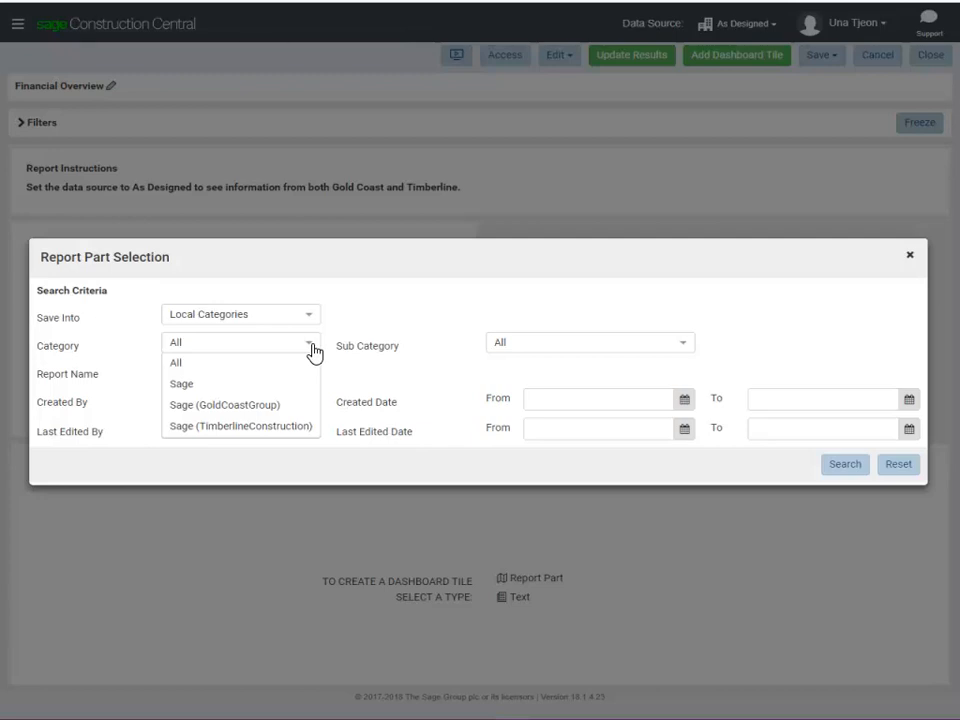
mouse_move(288, 436)
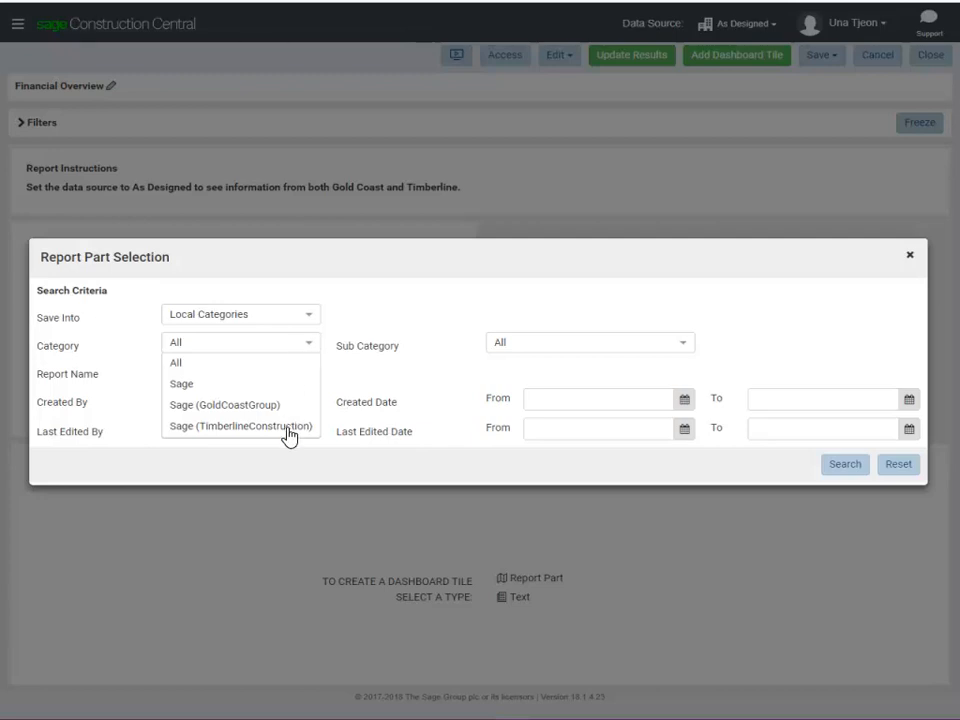
click(240, 426)
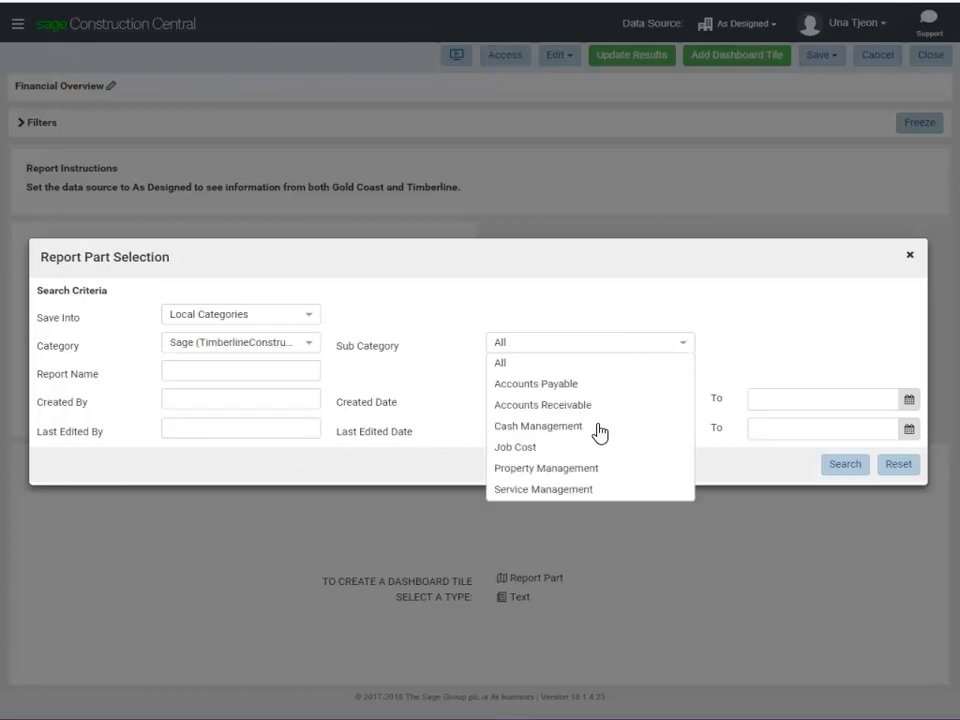
click(536, 426)
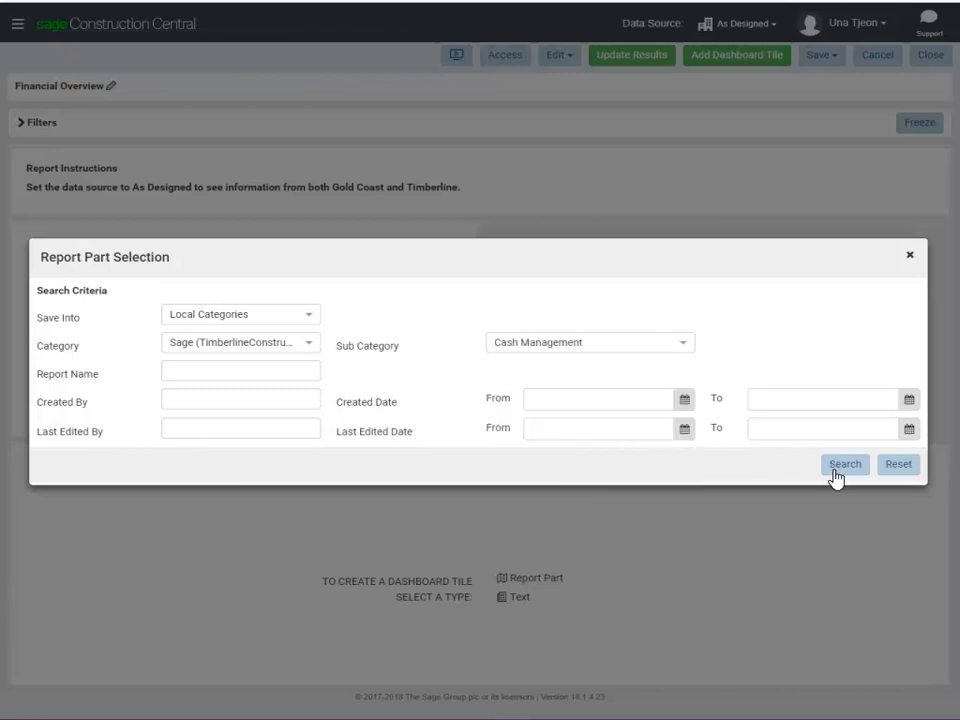
click(844, 464)
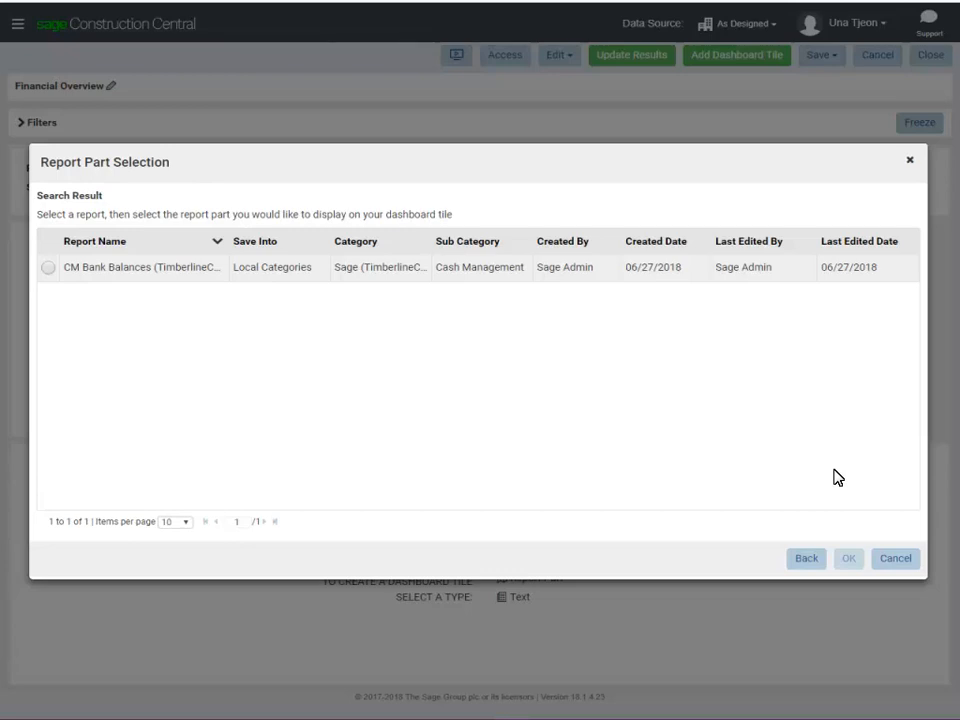
Place the CM Bank Balances Balance Grid report part in the left tile.
click(48, 272)
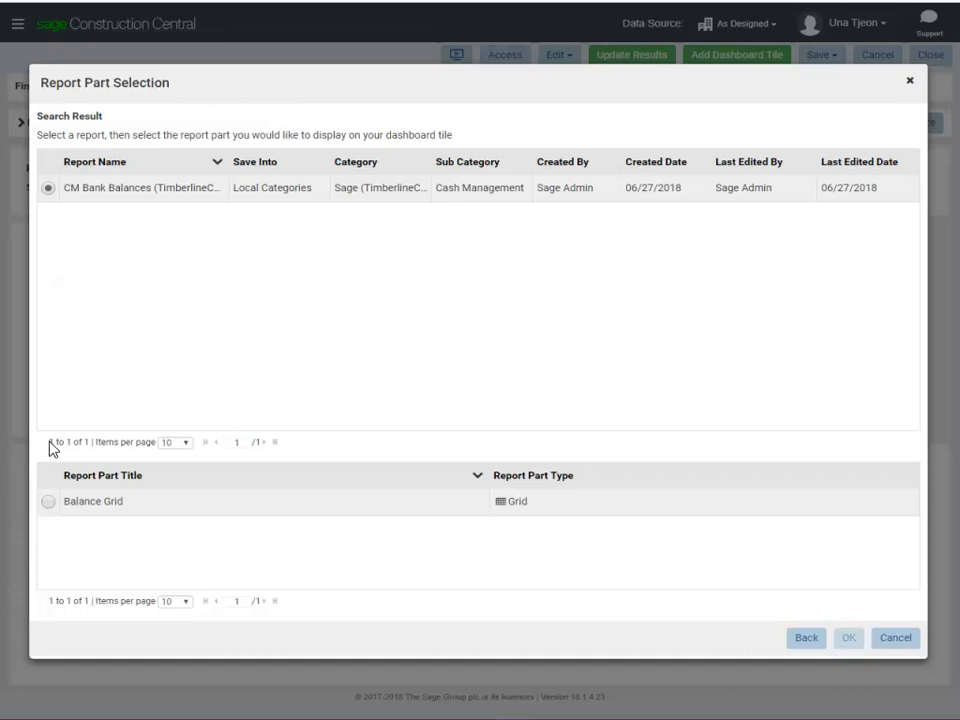
click(48, 502)
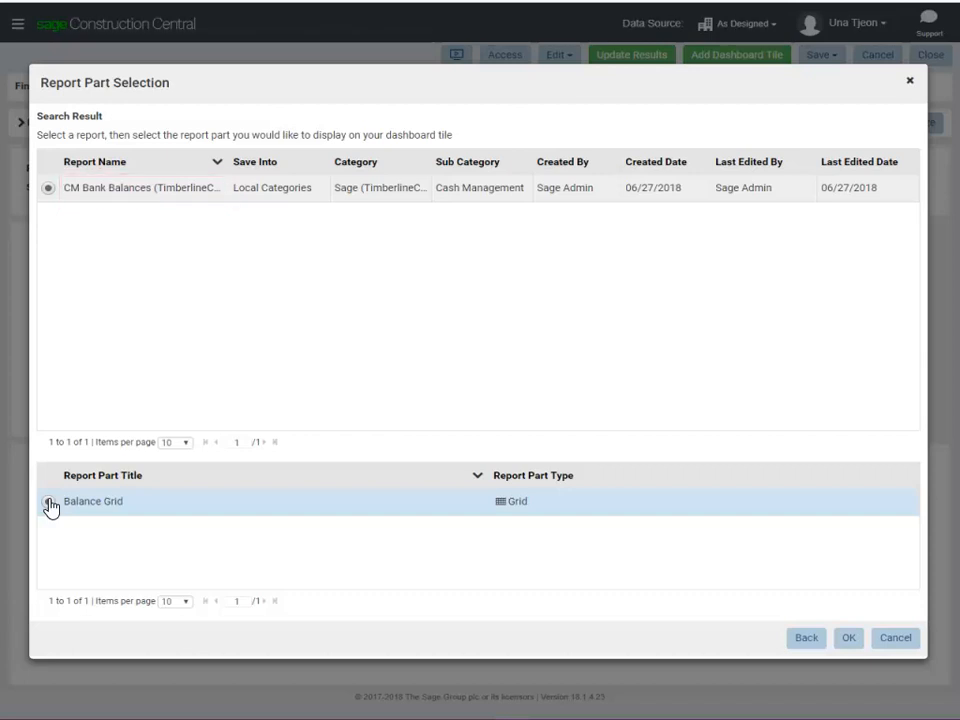
click(48, 502)
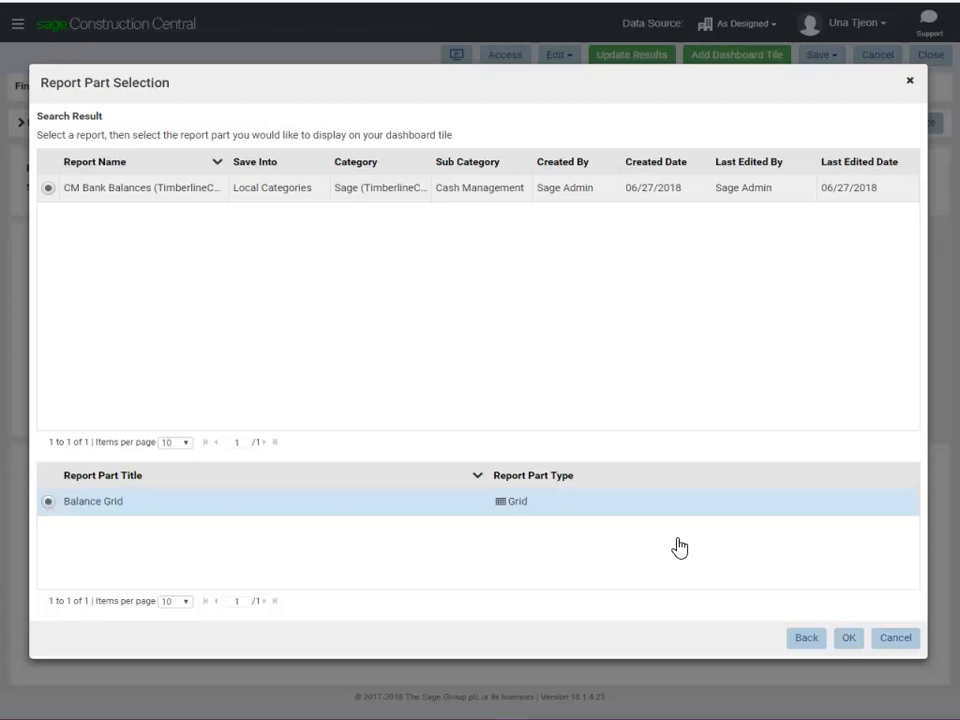
click(850, 636)
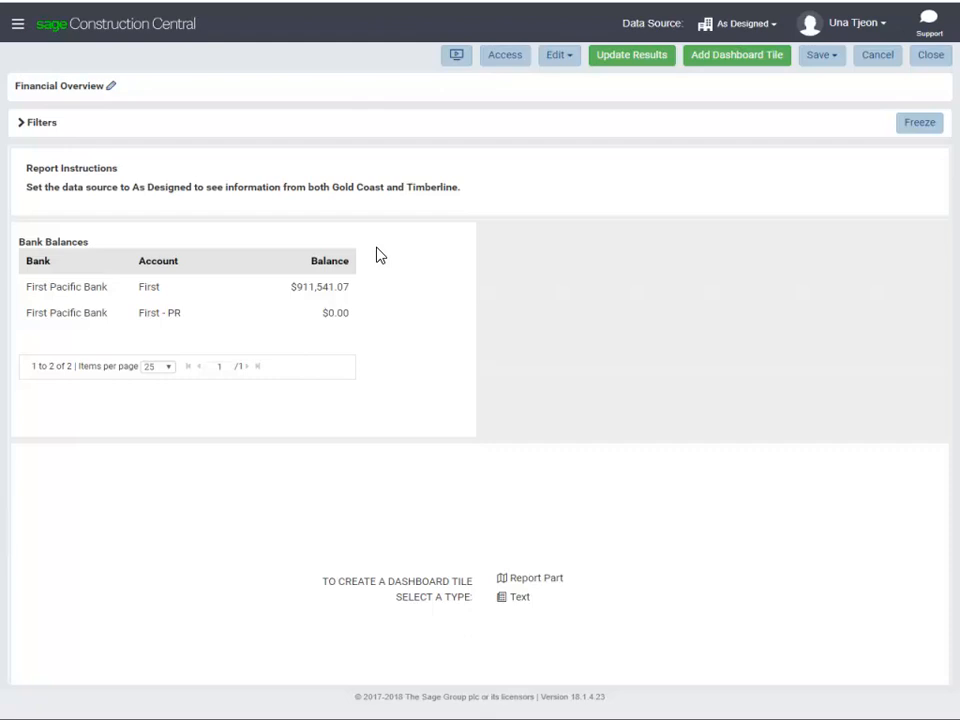
mouse_move(520, 260)
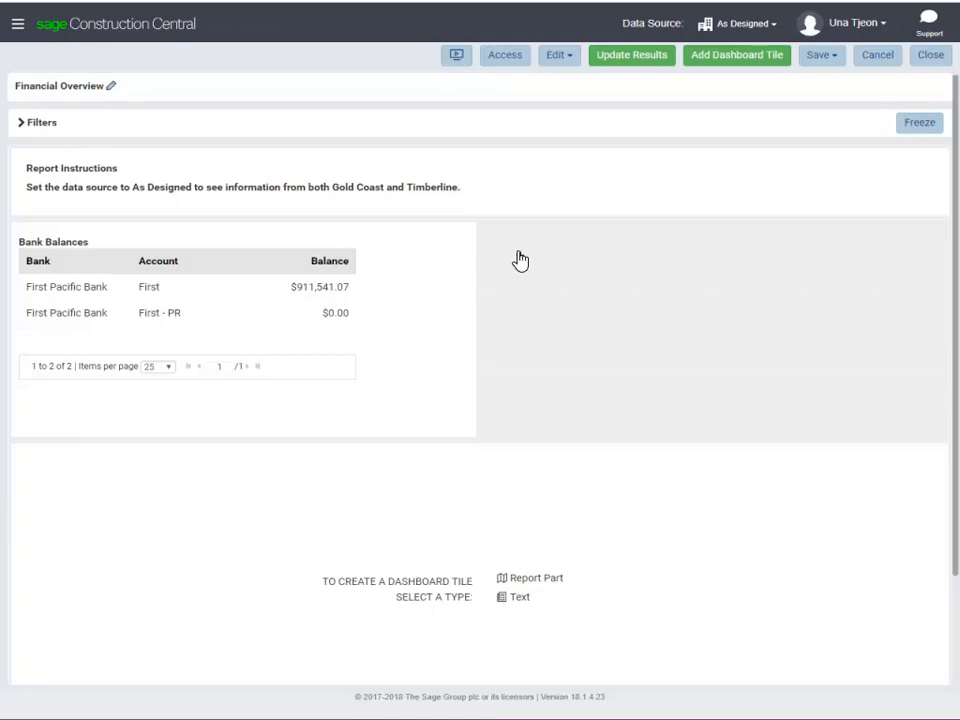
Place the Sage (GoldCoastGroup) Cash Management Balance Grid report part in the right tile.
click(536, 578)
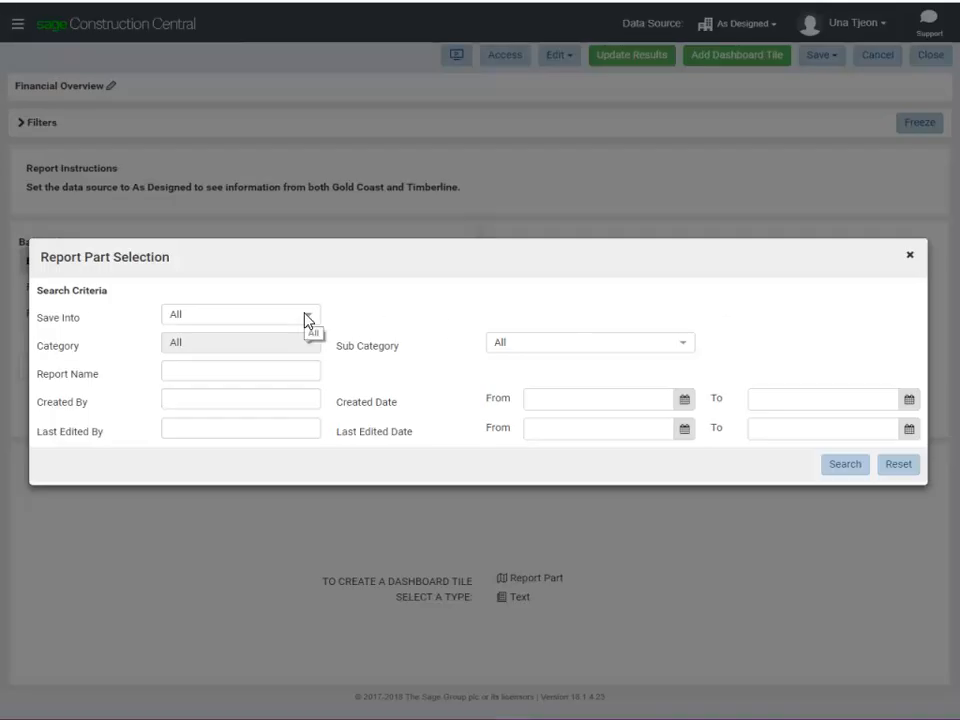
click(240, 314)
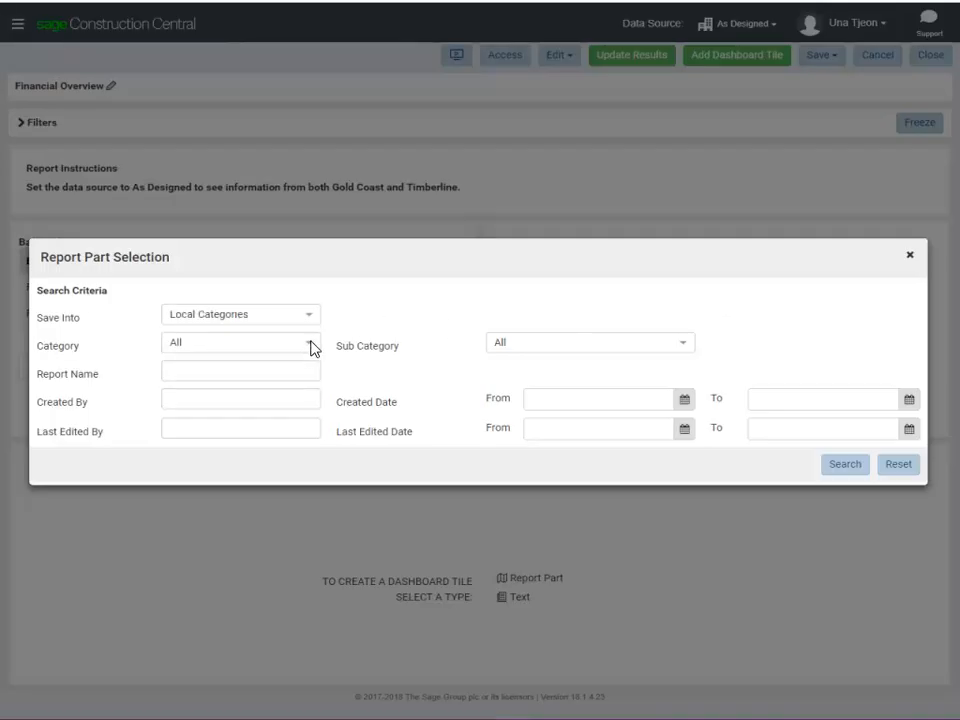
click(240, 342)
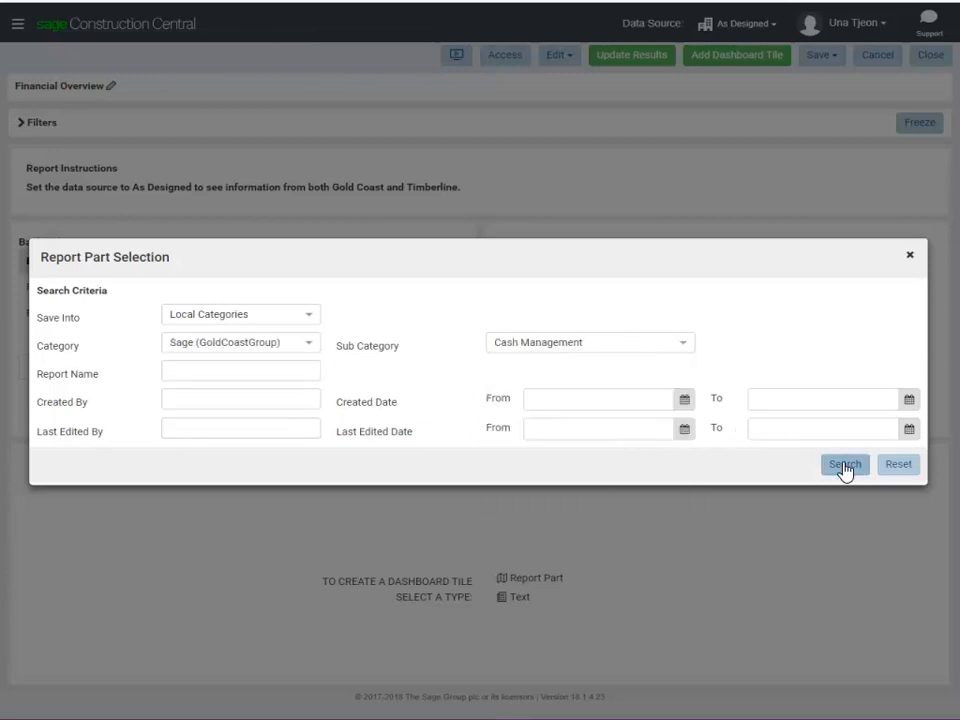
click(844, 464)
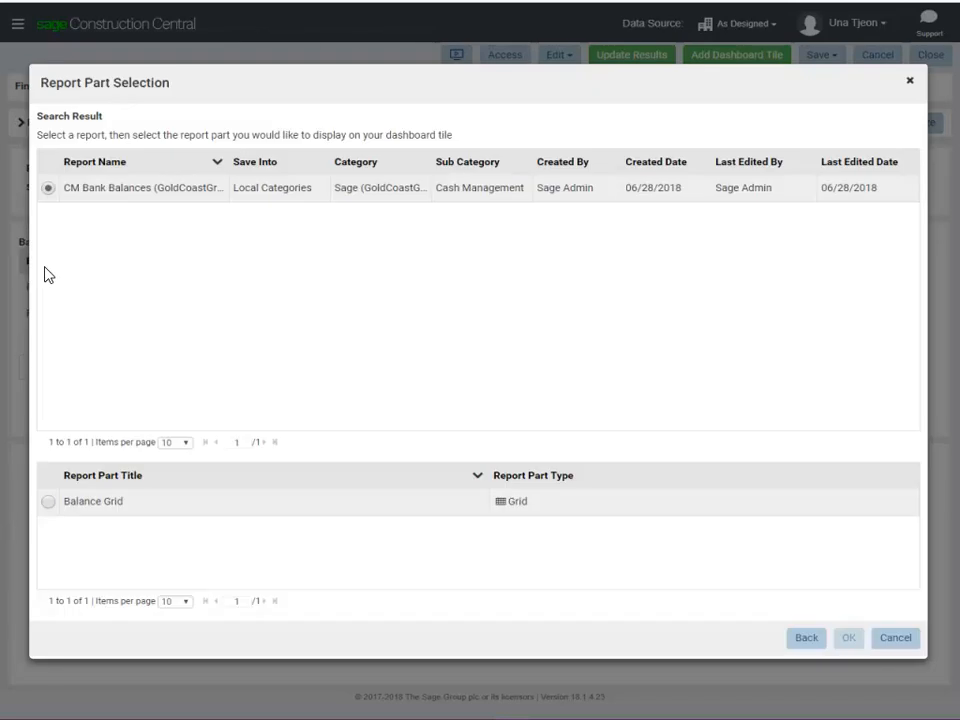
click(48, 502)
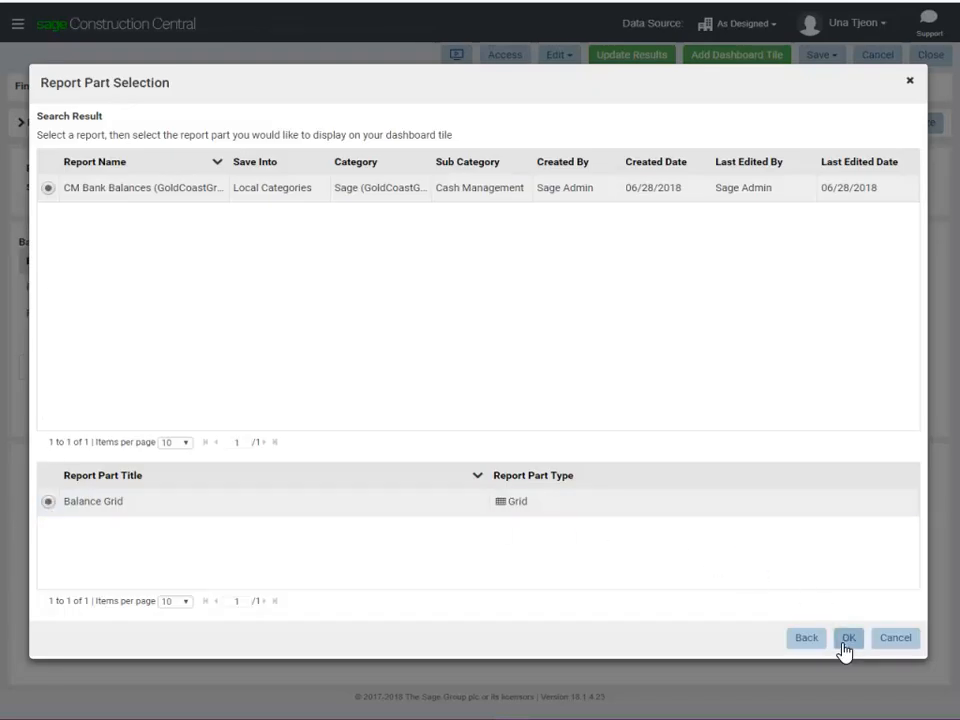
click(850, 638)
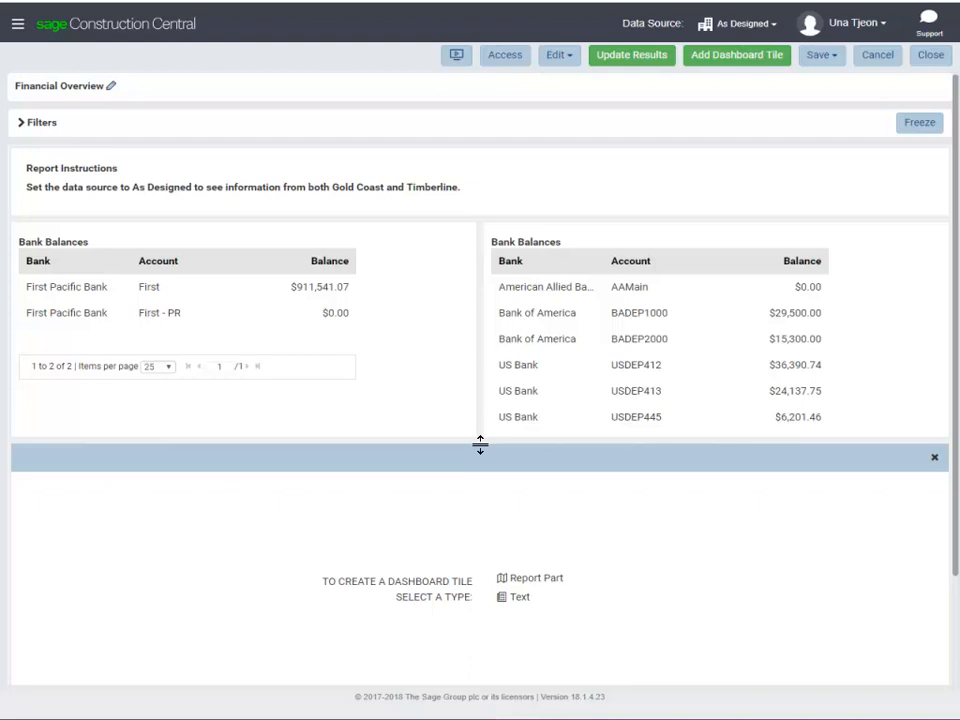
Enlarge the top tile row so the Gold Coast Bank Balances grid shows all accounts.
drag(480, 444, 480, 508)
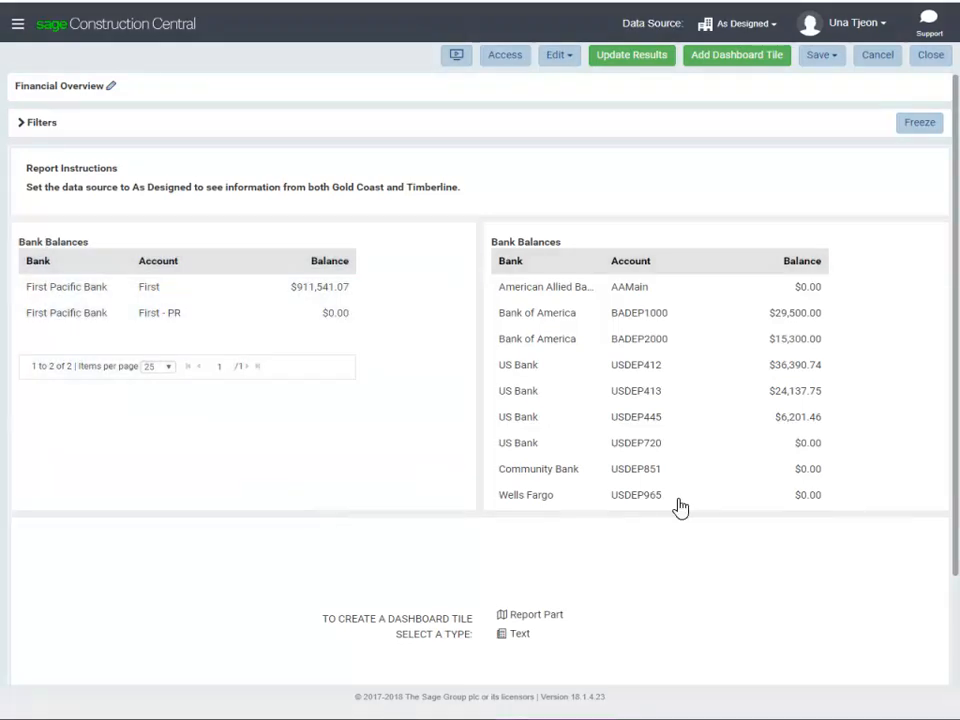
scroll(down, 3)
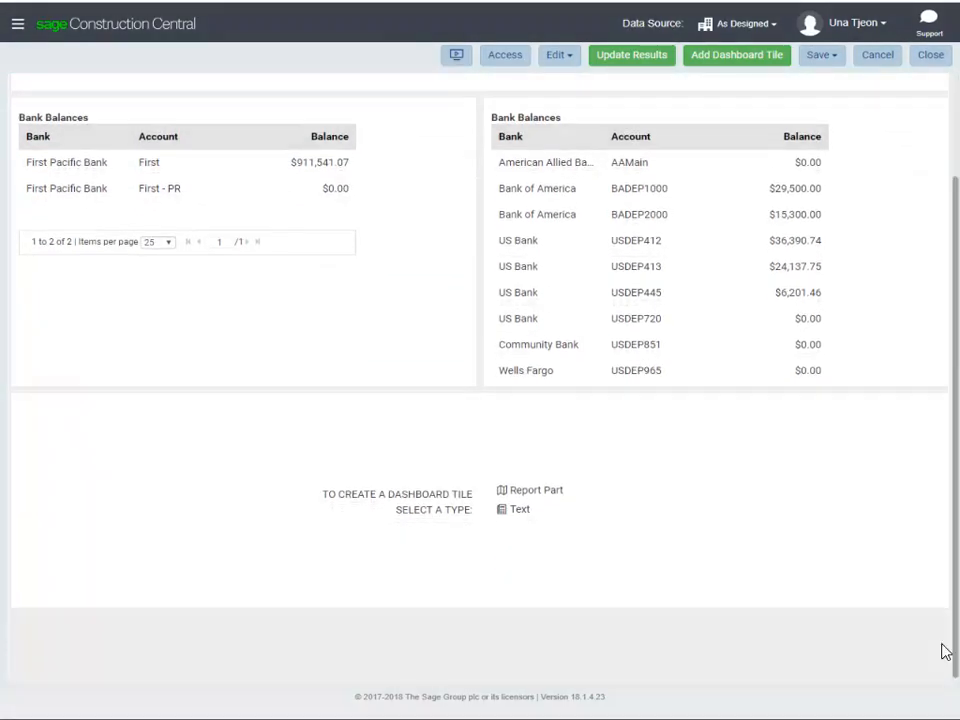
Add the Cost Type Columns chart from the Timberline Job Cost JC Cost Type Summary report to the bottom tile.
click(536, 490)
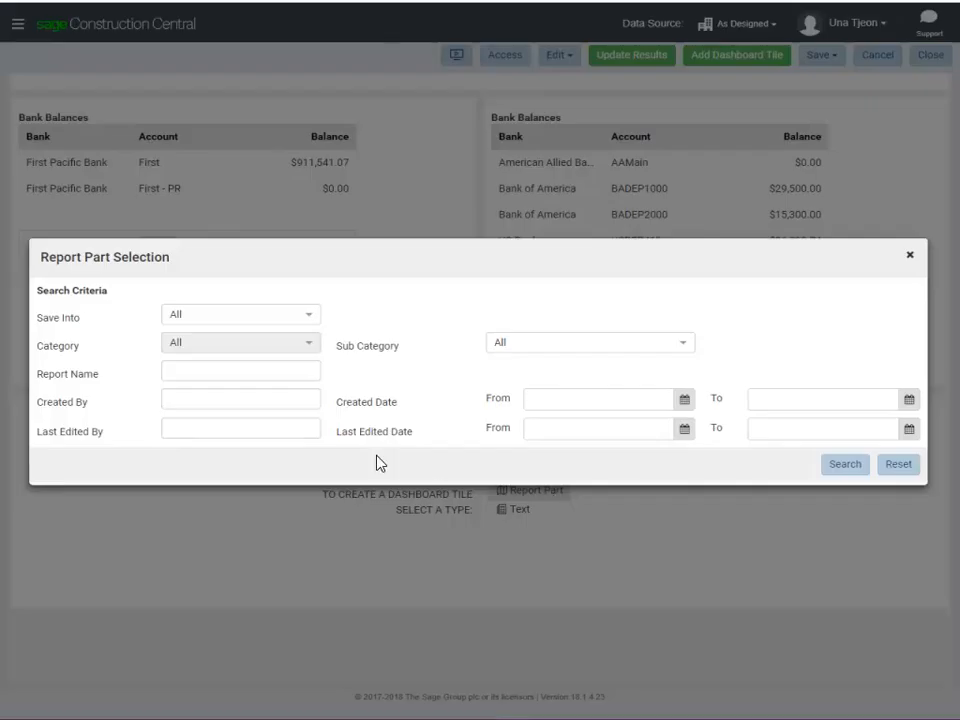
click(240, 314)
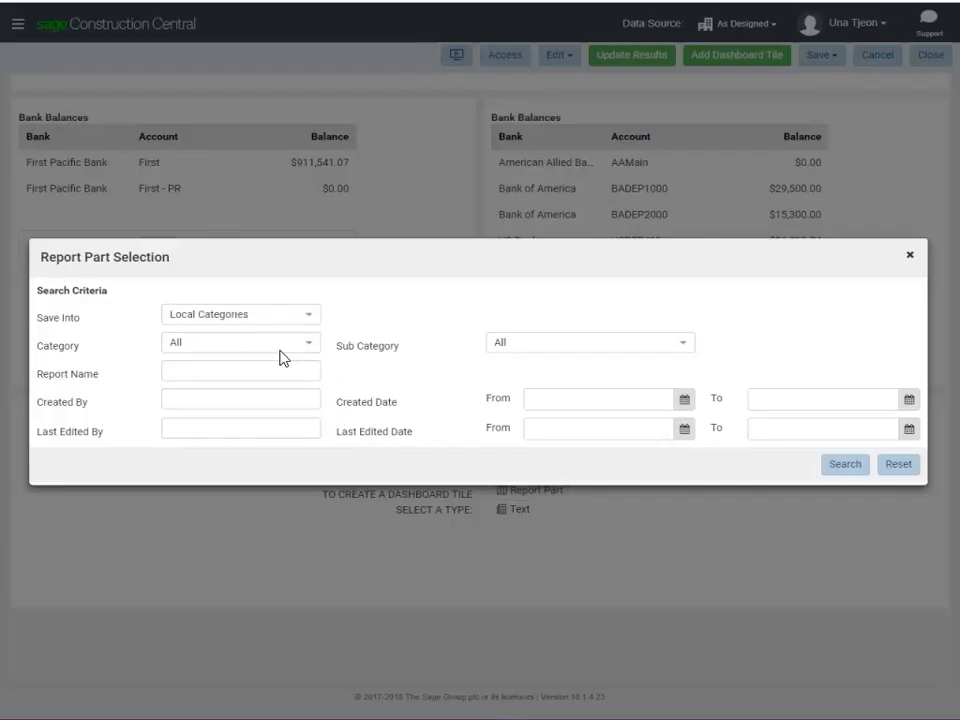
click(240, 342)
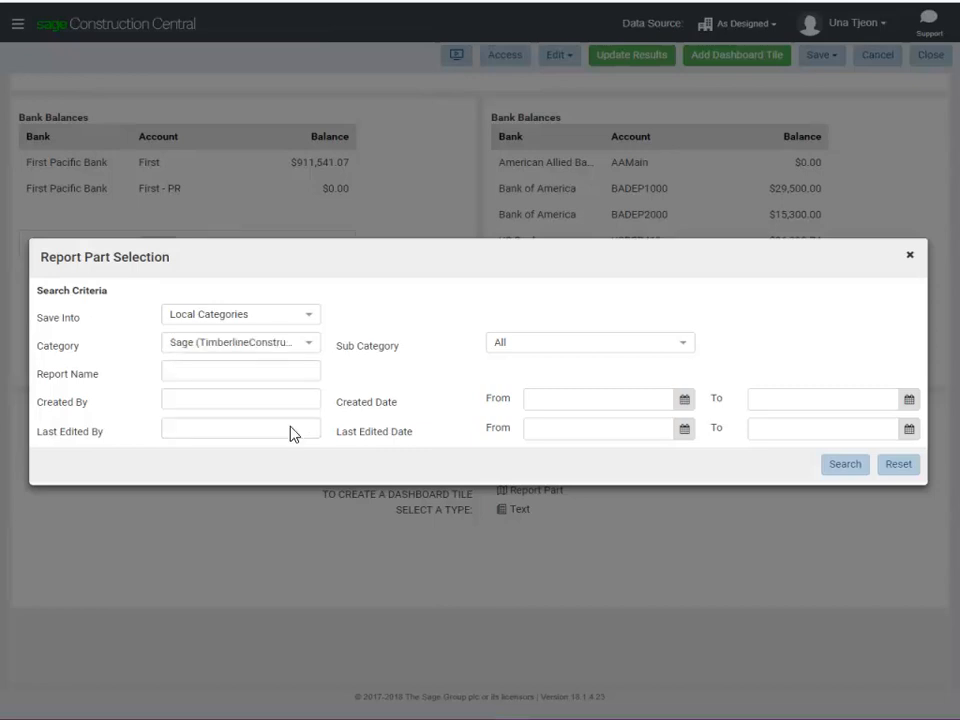
mouse_move(476, 426)
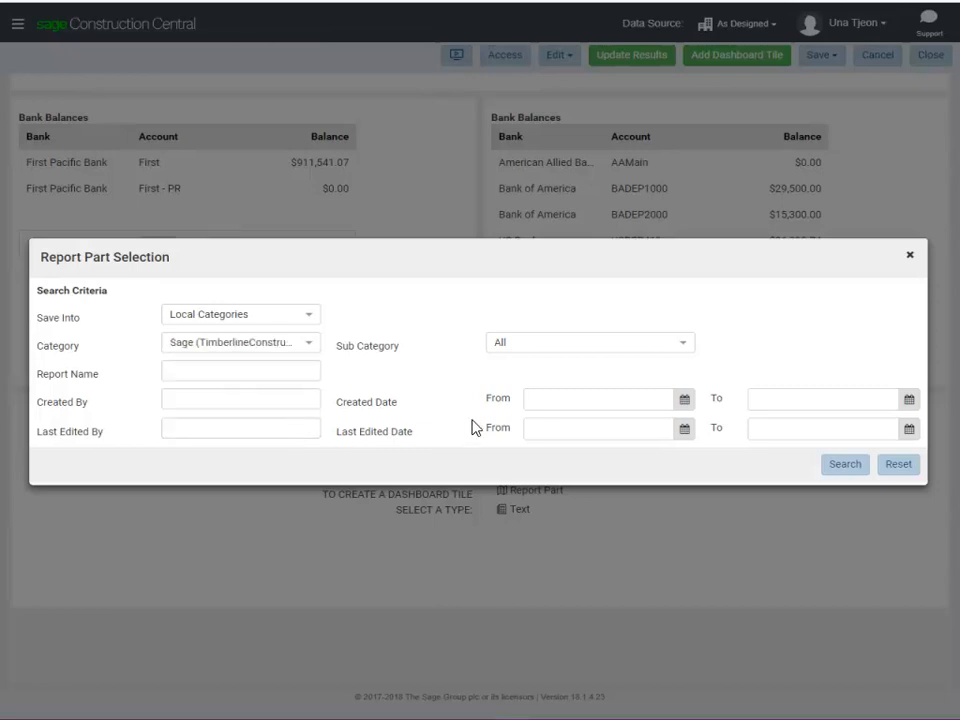
click(588, 342)
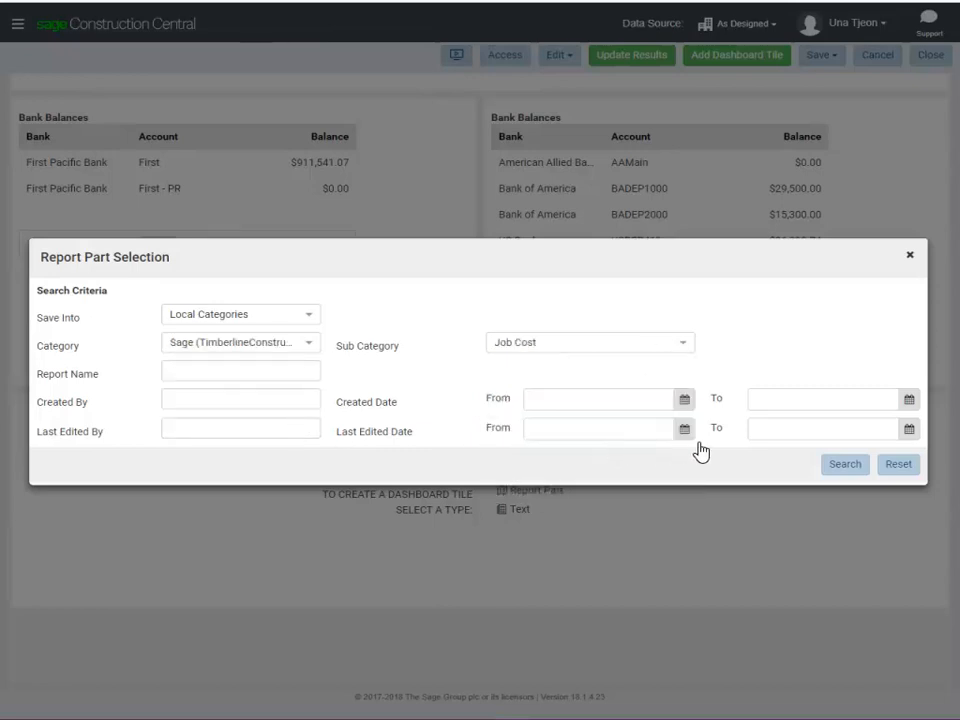
click(844, 464)
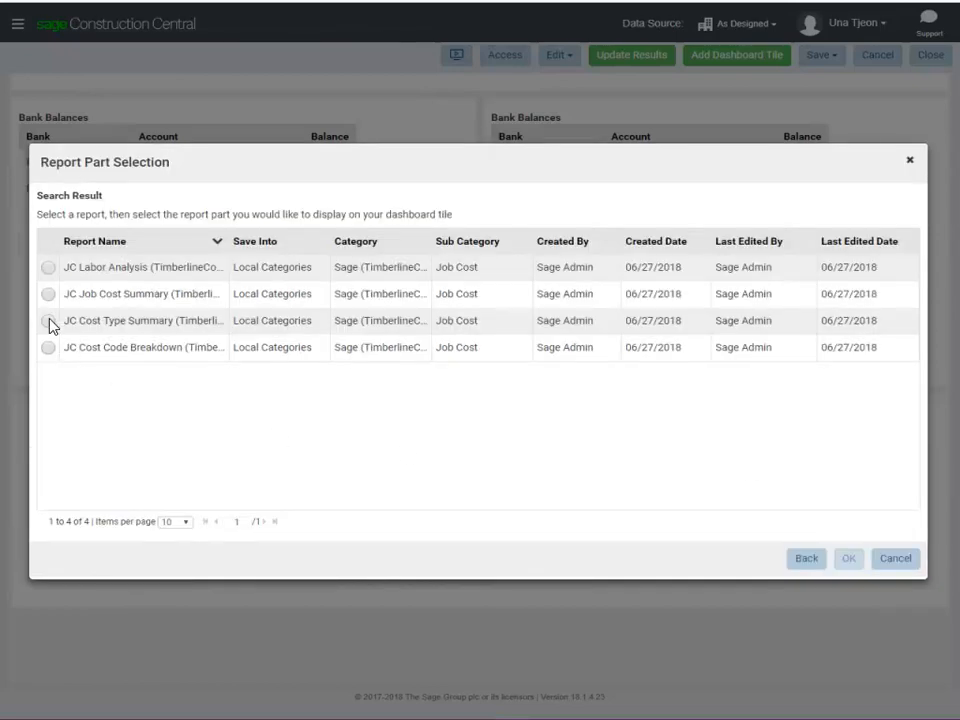
click(46, 322)
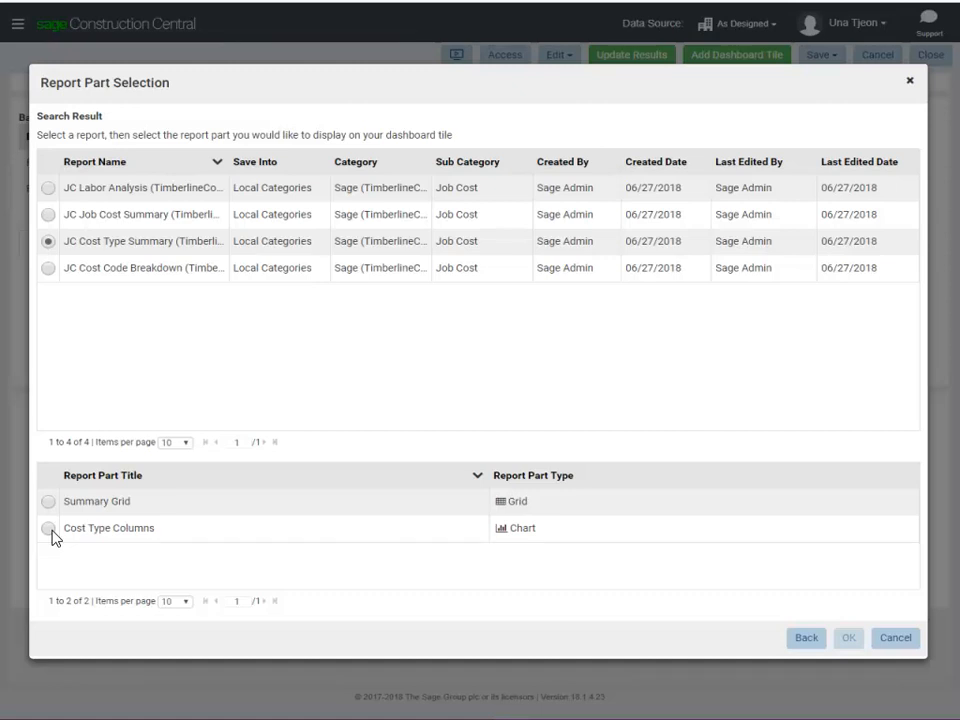
click(848, 638)
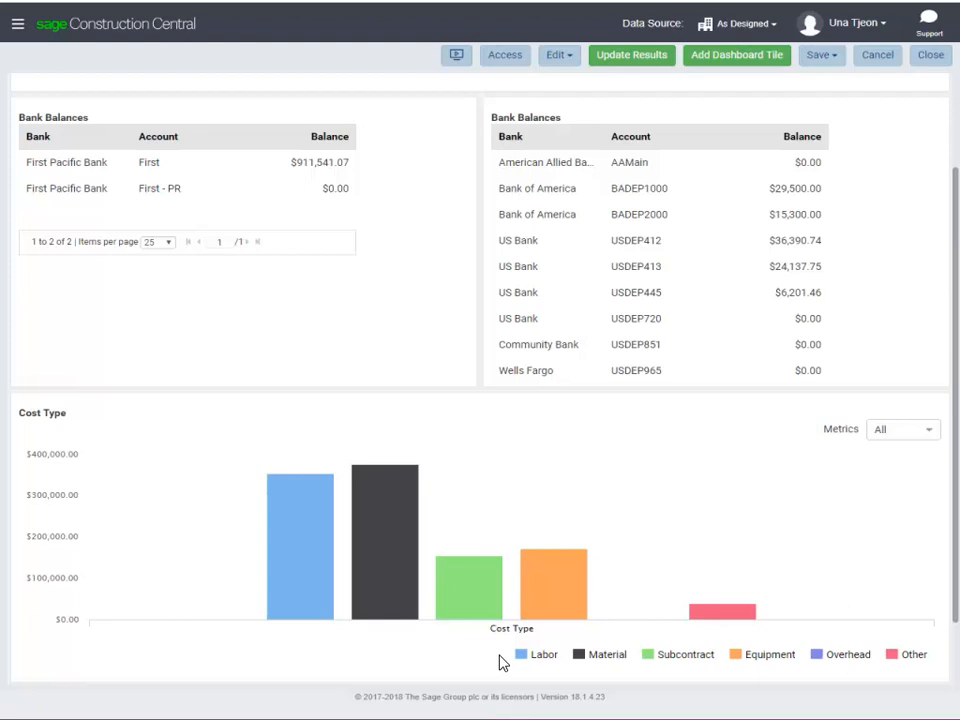
mouse_move(556, 60)
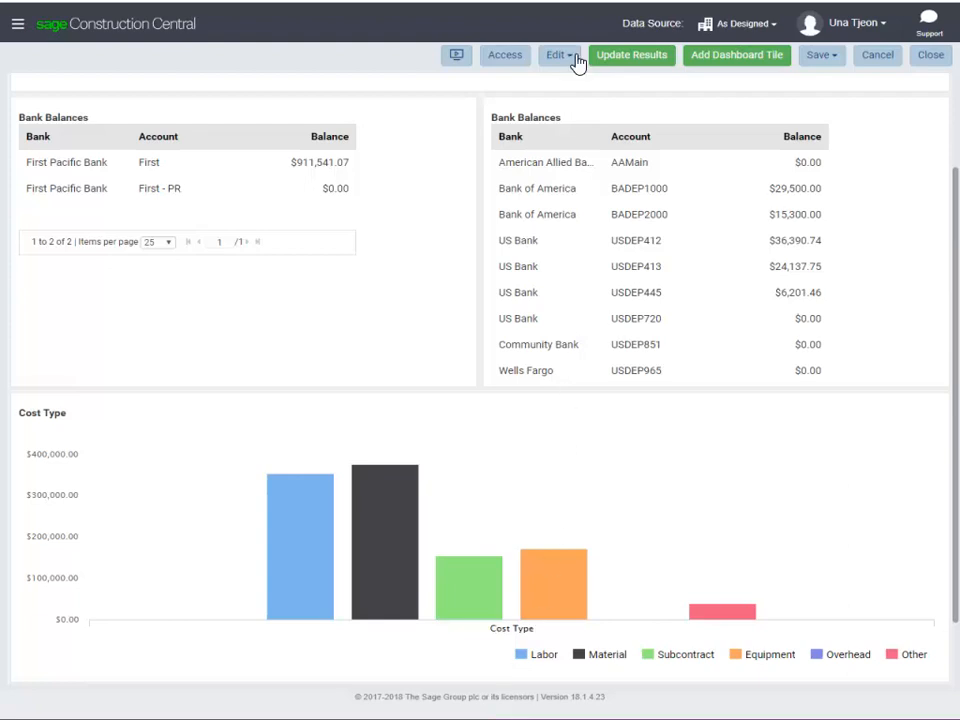
Turn on 'Show filter descriptions on tile' for the dashboard from the Edit menu.
click(560, 56)
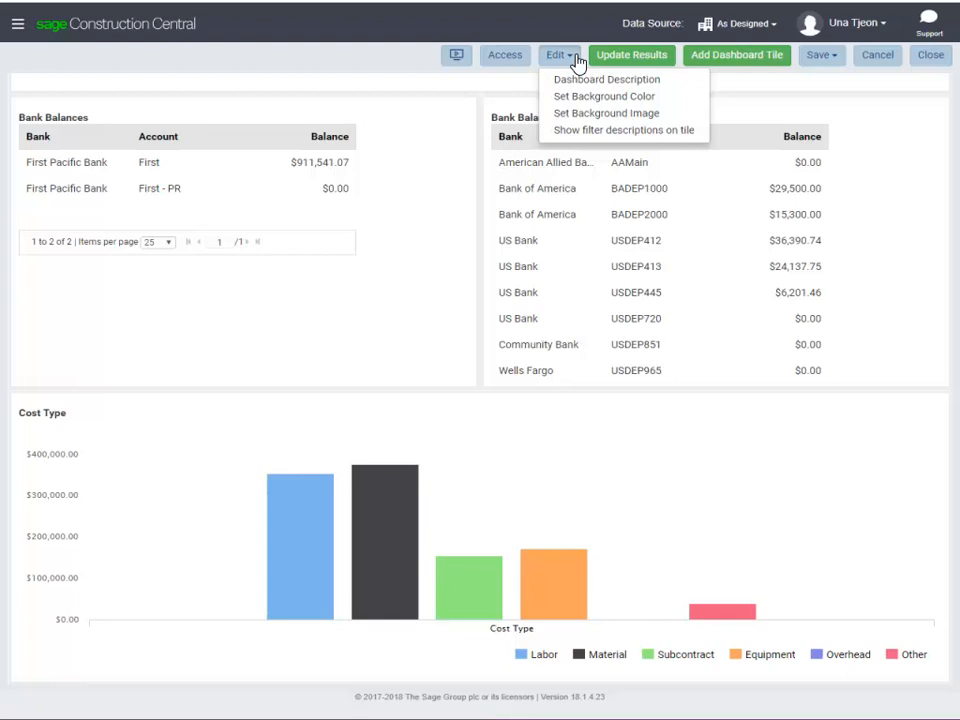
mouse_move(580, 138)
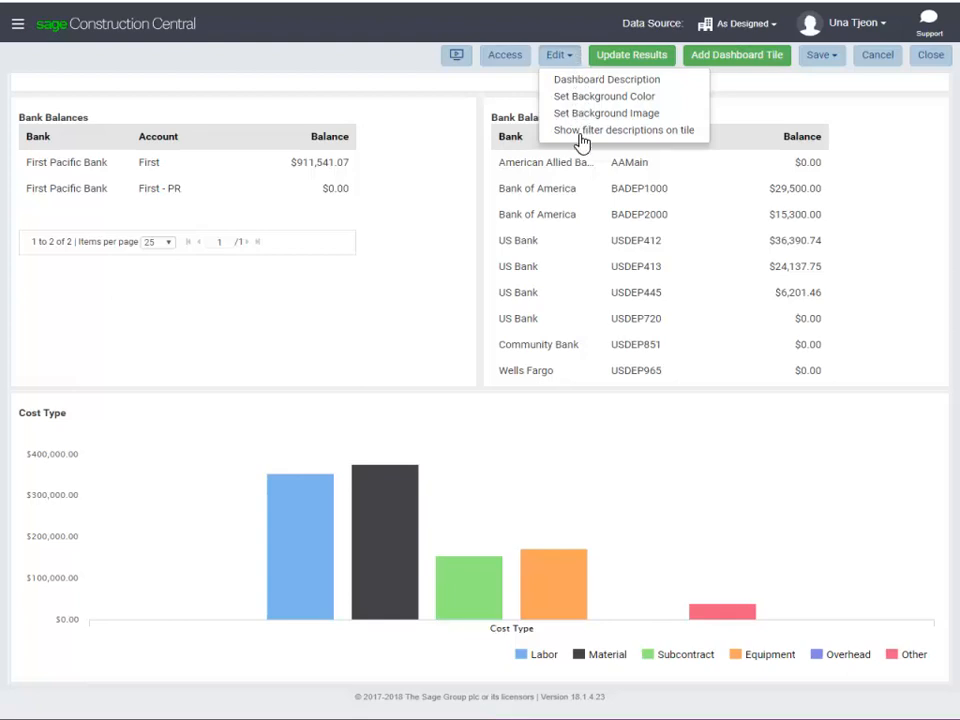
click(622, 130)
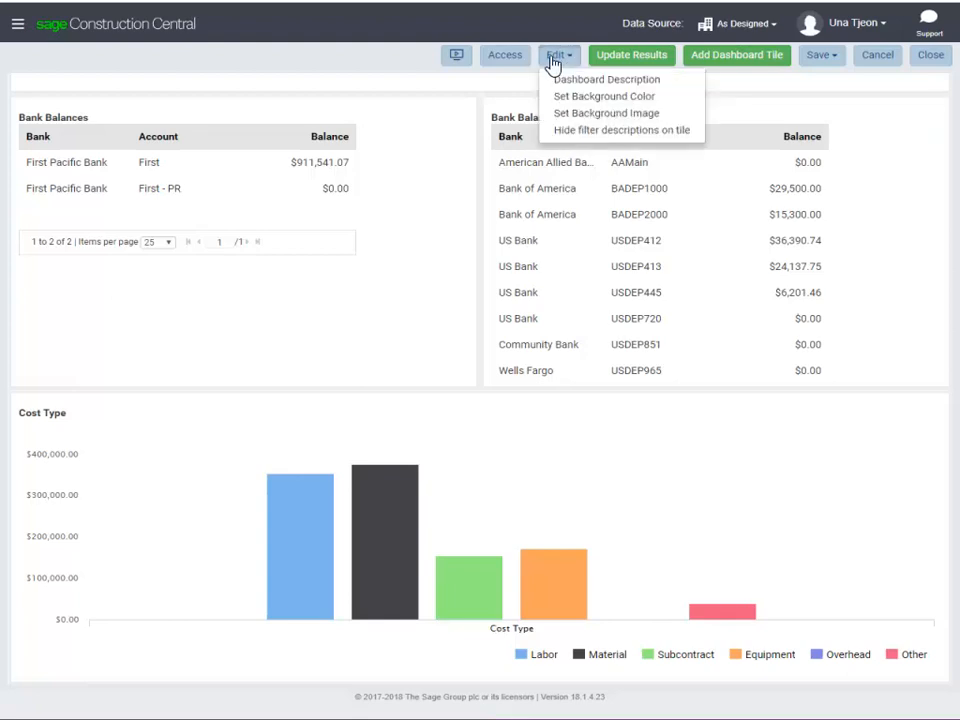
mouse_move(548, 82)
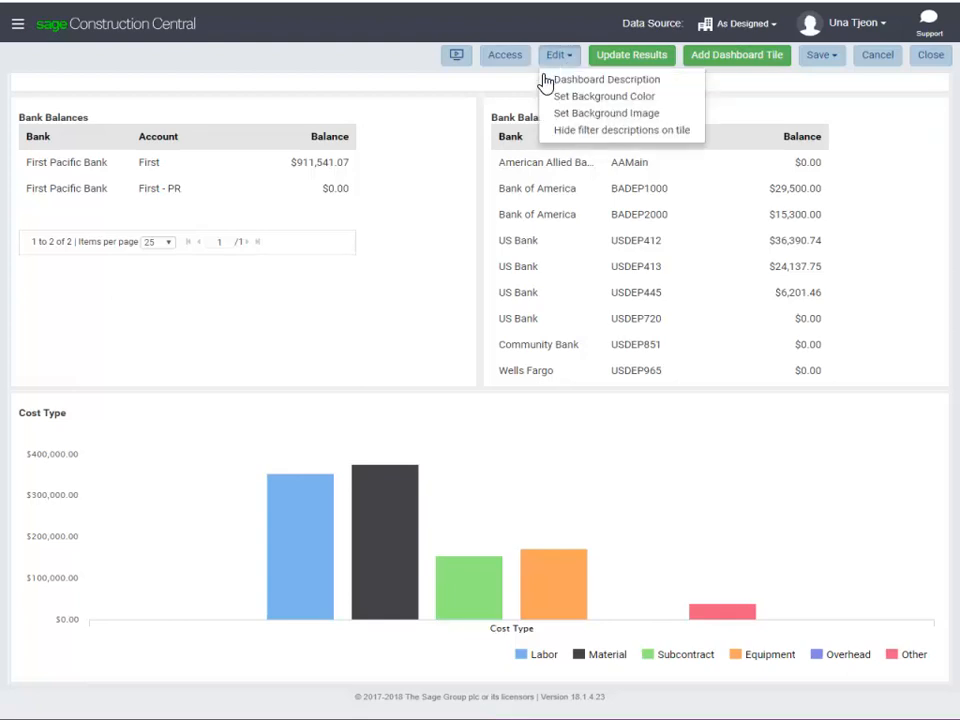
Set the dashboard description to 'This dashboard shows bank balance'.
click(616, 80)
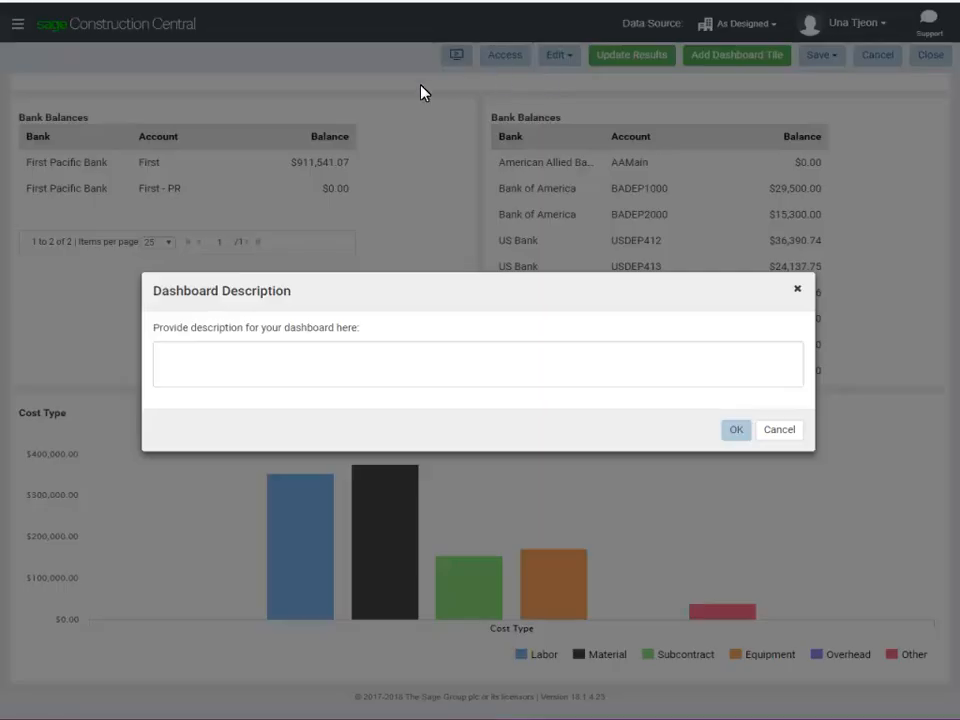
text(This dashboard shows bank balance)
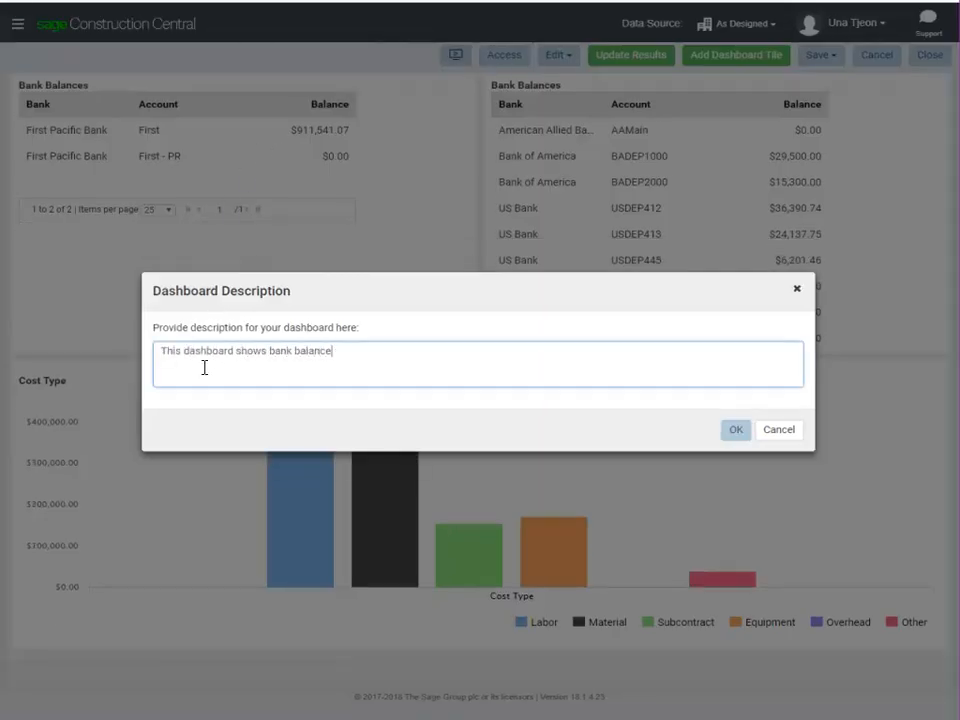
click(736, 428)
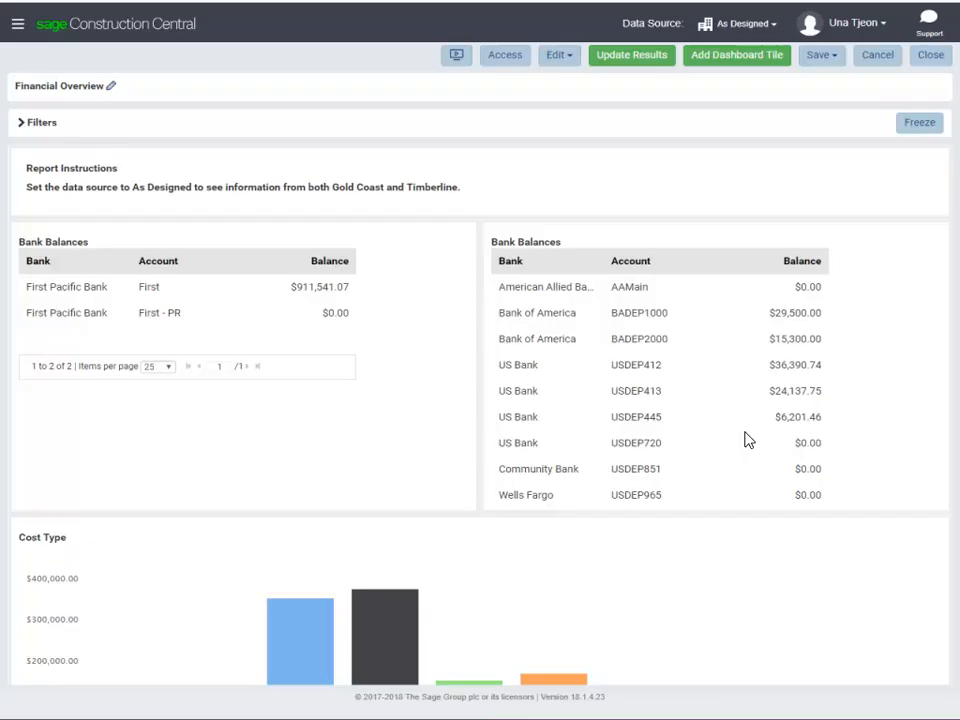
click(504, 56)
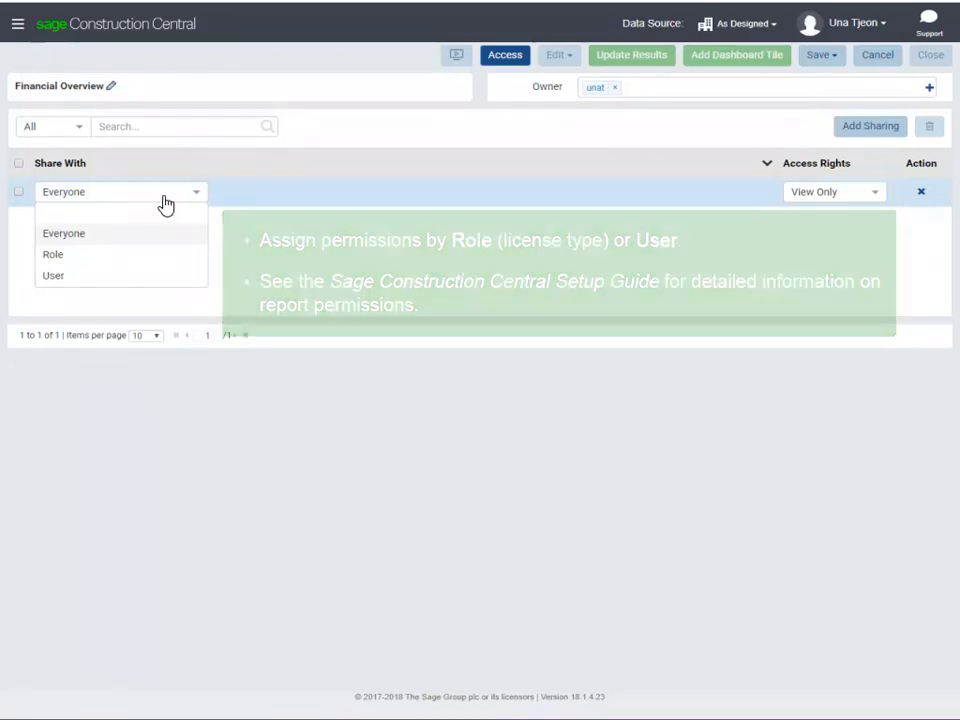
Share by Role with Mobile Dashboard User as View Only and set the user row's access rights.
click(52, 254)
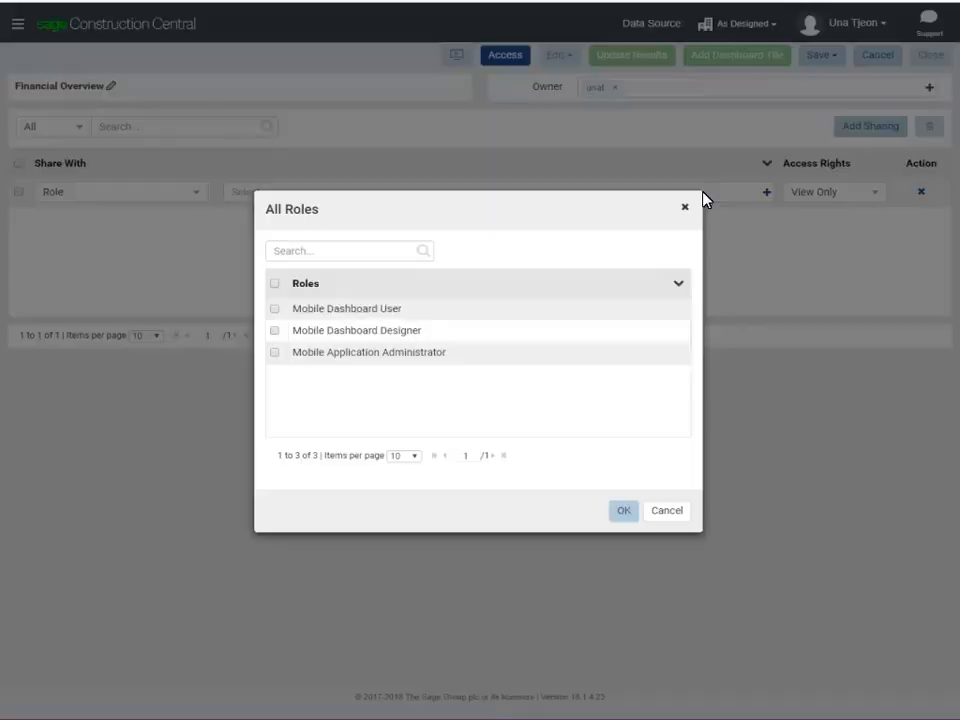
click(276, 308)
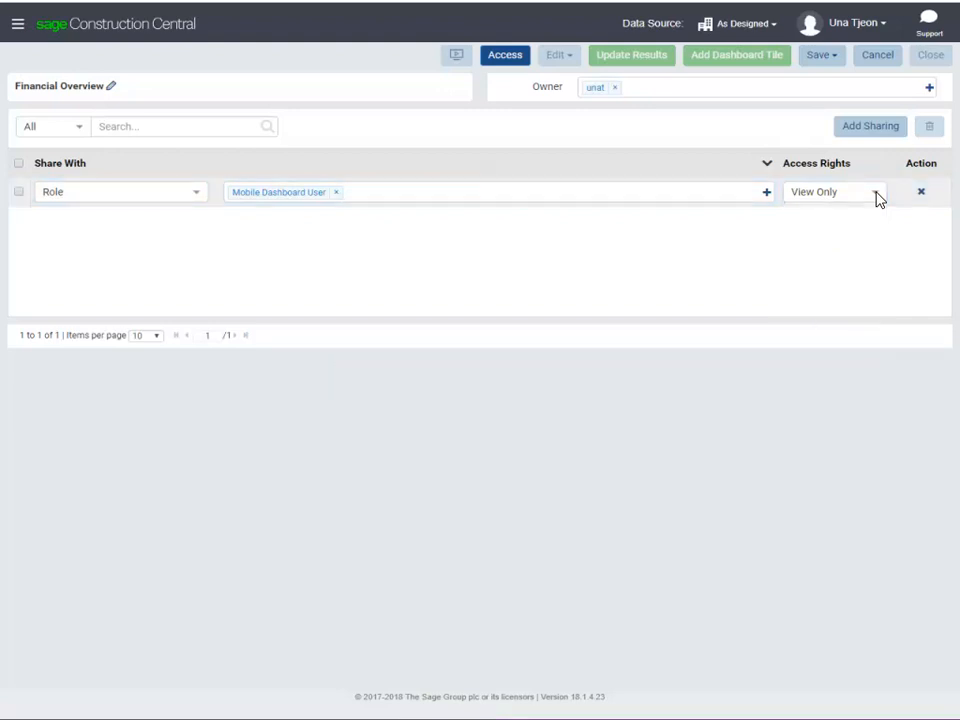
click(868, 126)
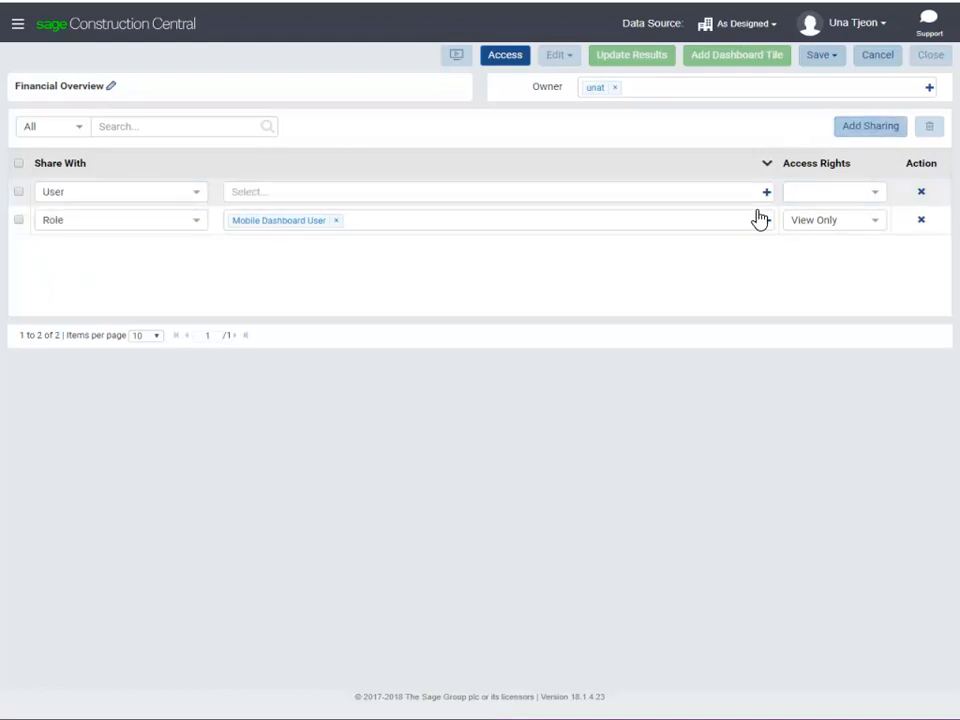
click(764, 190)
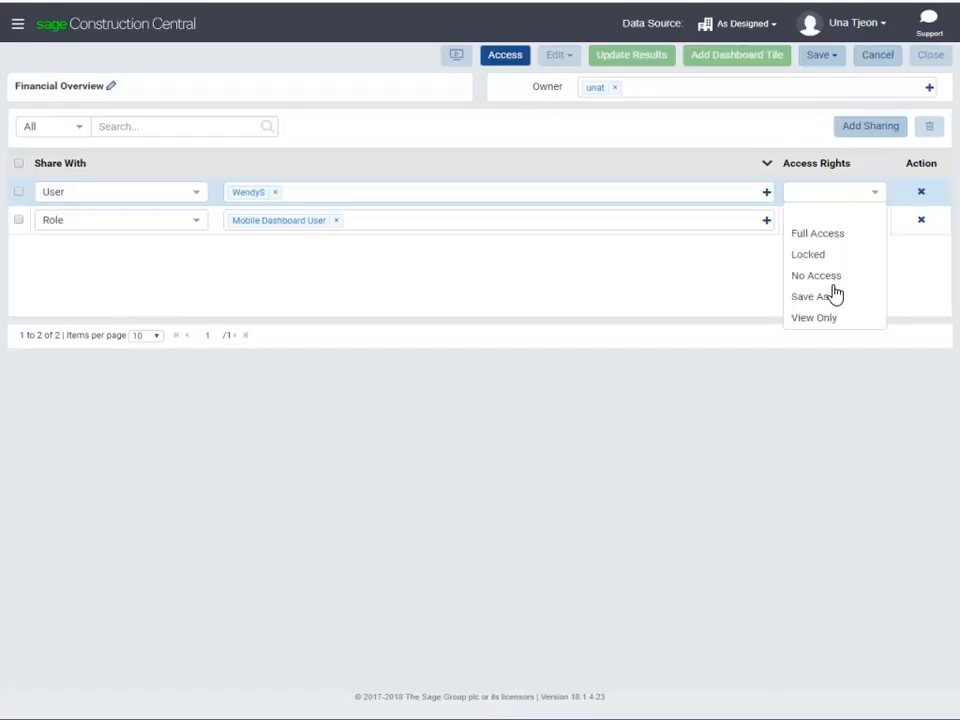
click(818, 318)
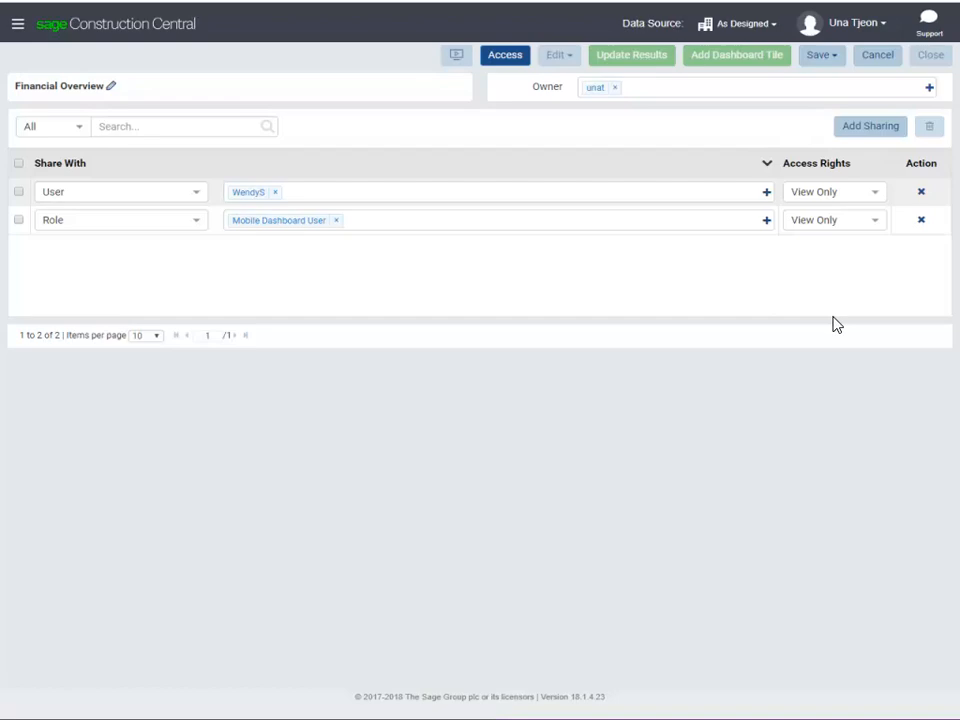
mouse_move(922, 192)
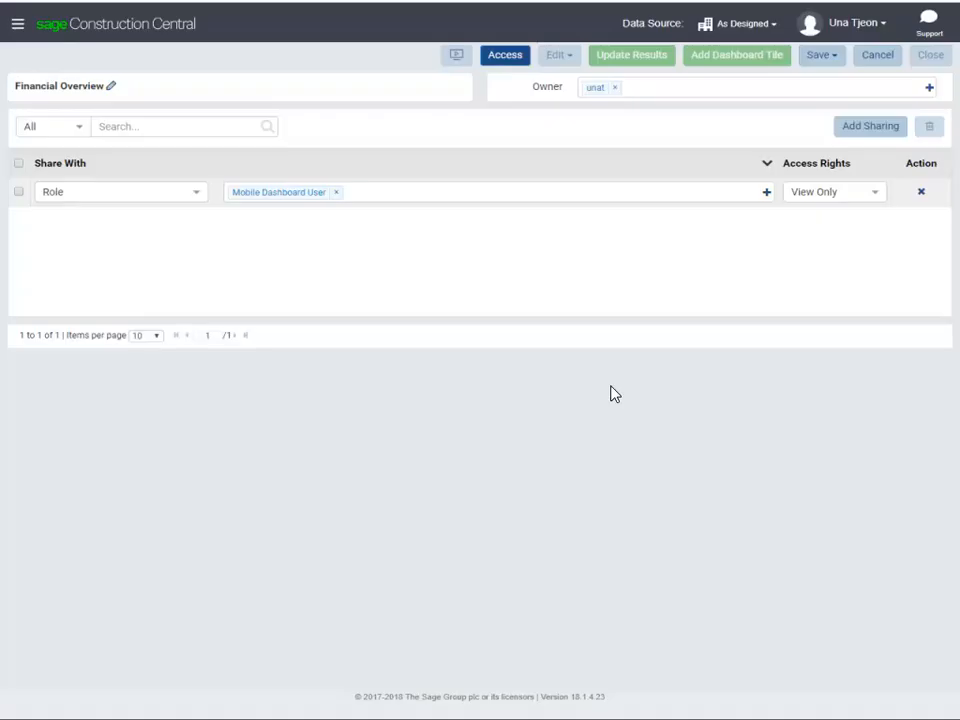
mouse_move(718, 368)
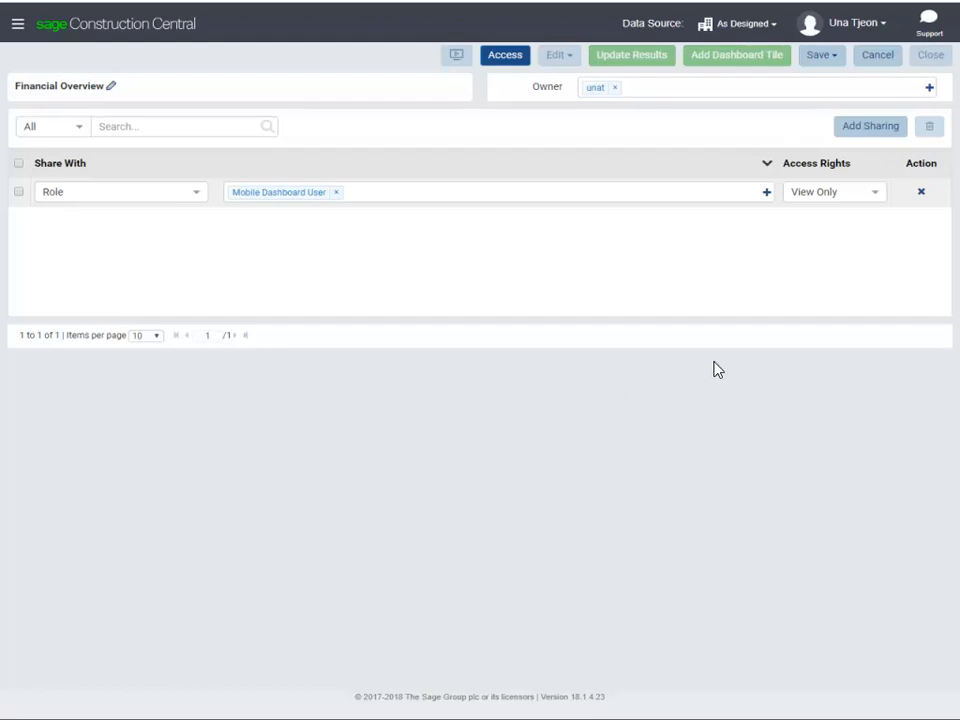
Save the Financial Overview dashboard from the Save dropdown.
click(824, 56)
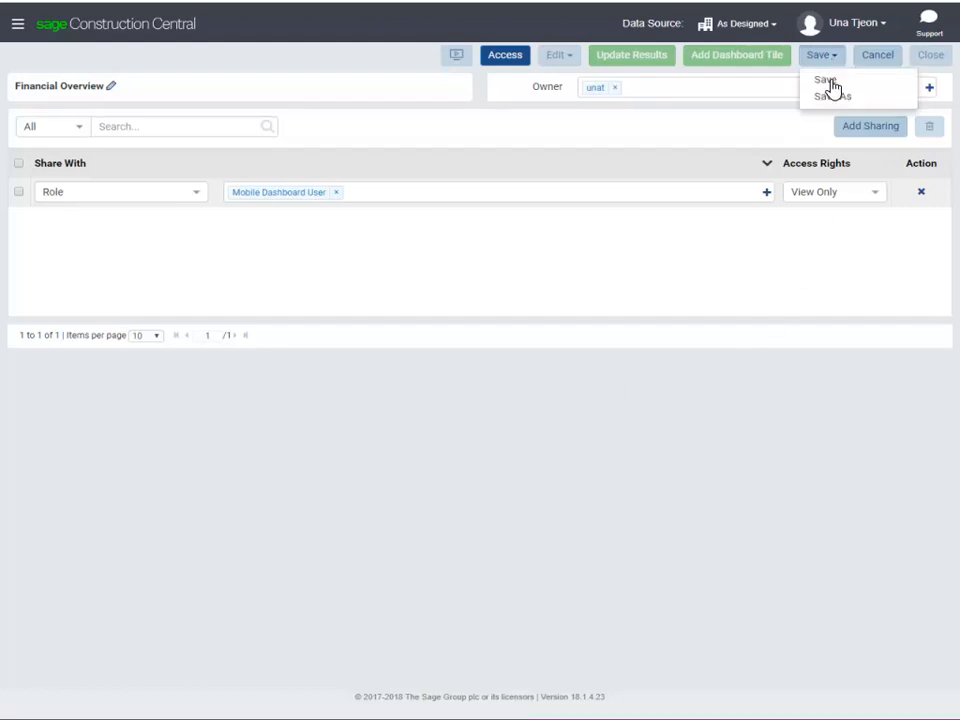
click(822, 80)
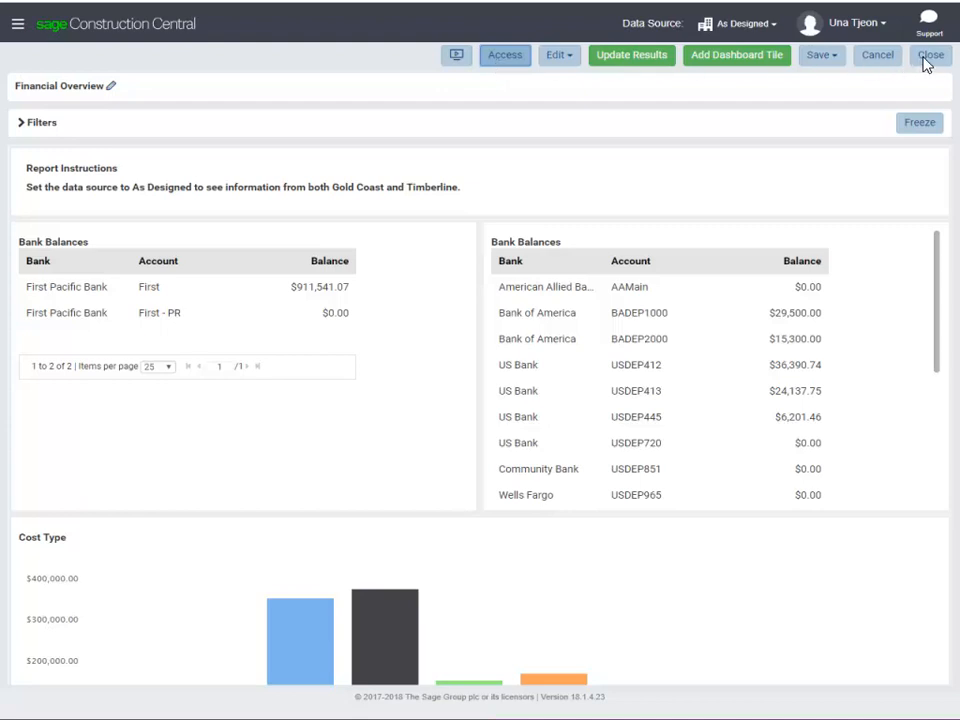
Close the dashboard and expand the Financial Overview entry's details in My Dashboards.
click(916, 56)
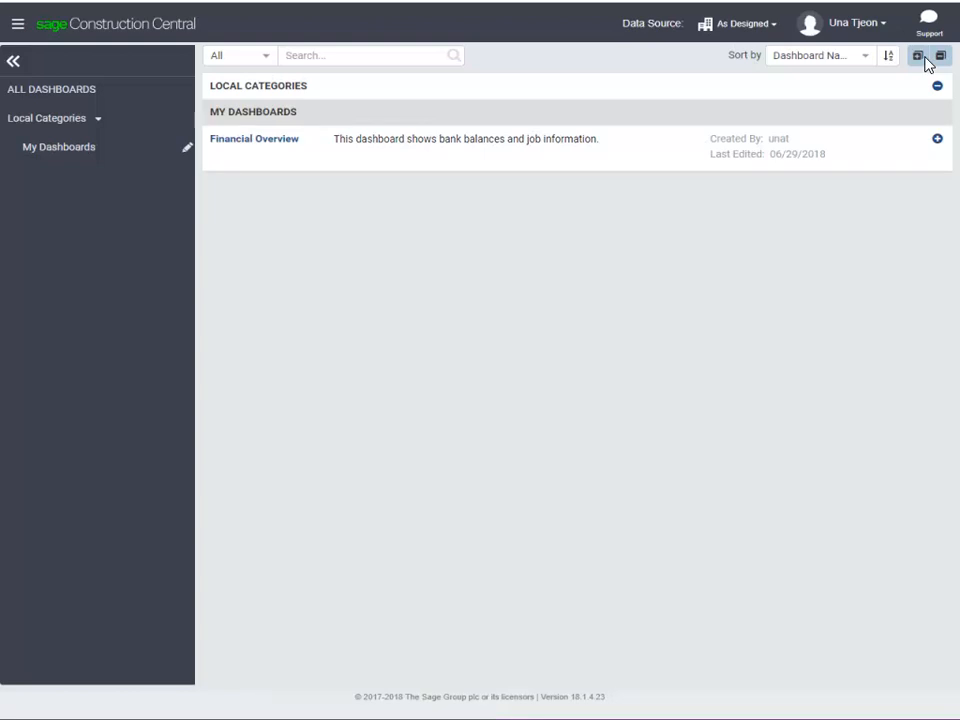
click(940, 138)
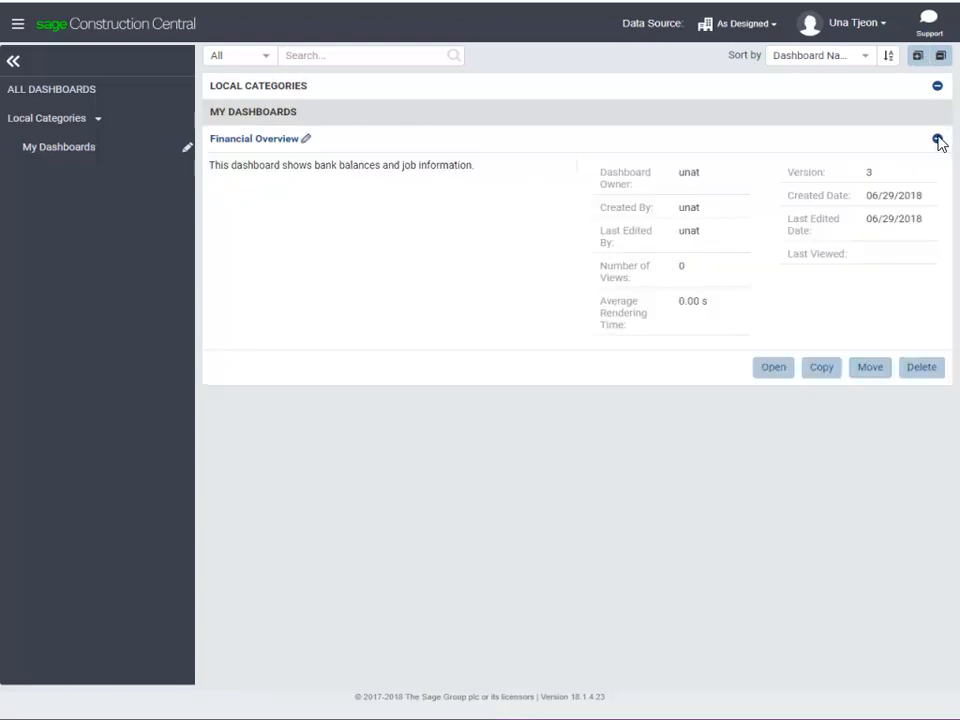